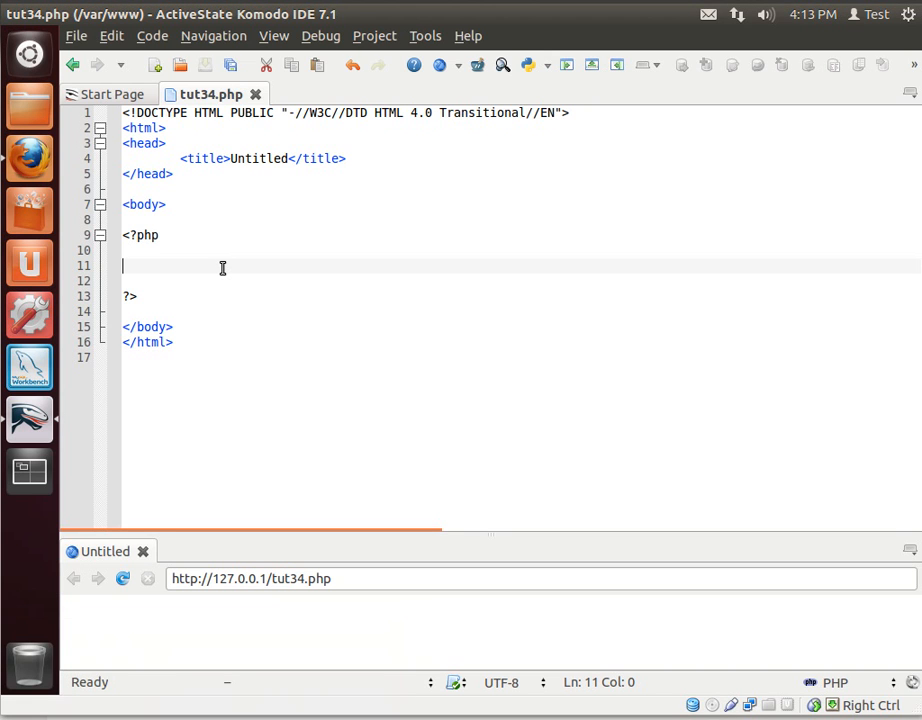
Add a //scope comment and class person { public $name = "Bryan"; } in the PHP block.
type("//scope")
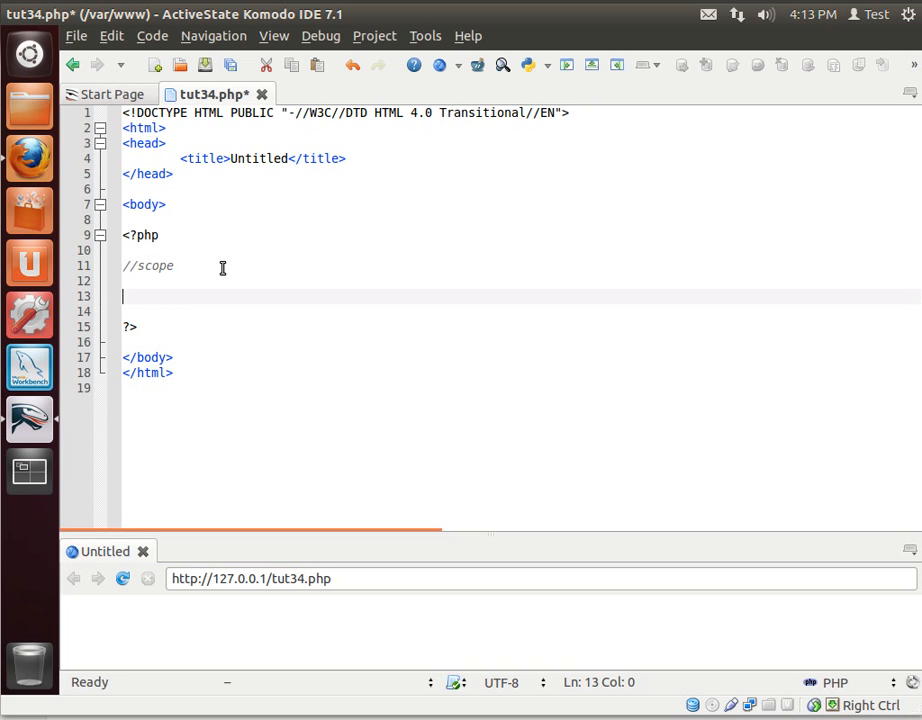
type("clo")
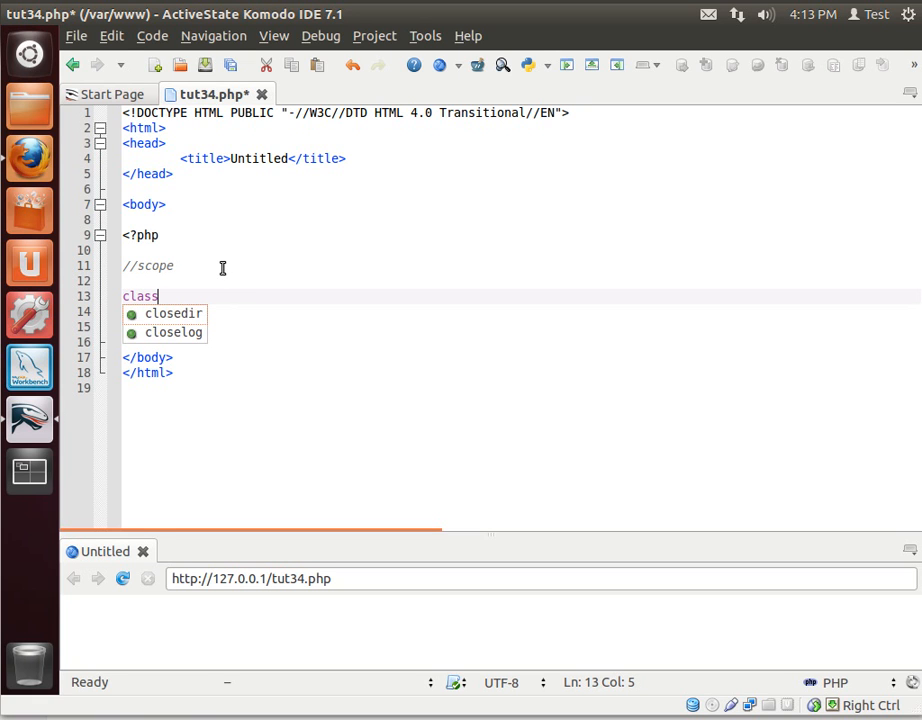
type("person")
type("?>")
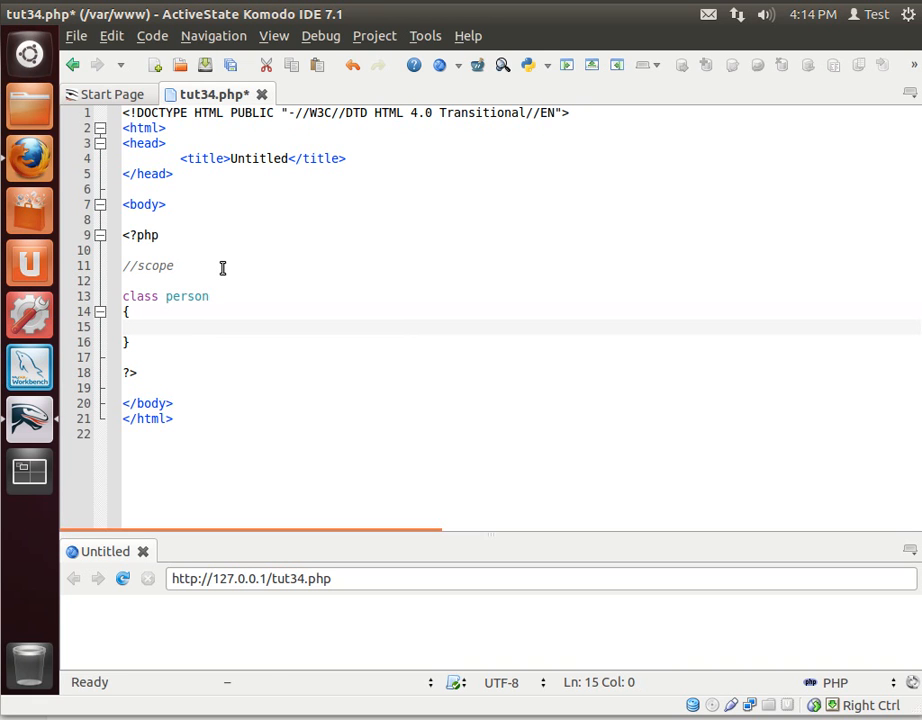
type("$")
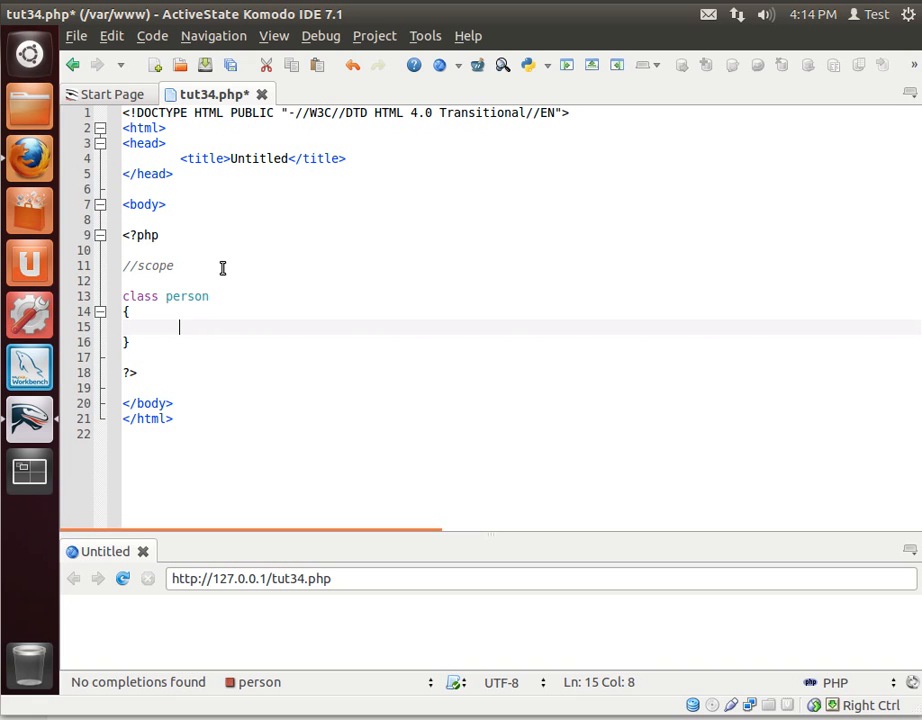
type("pub")
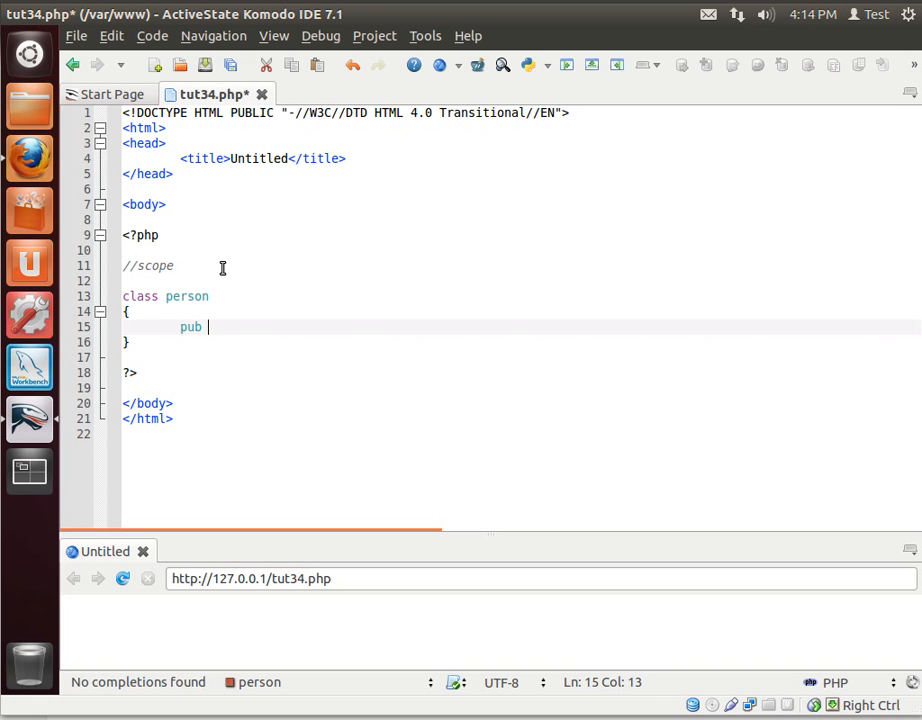
type("lic")
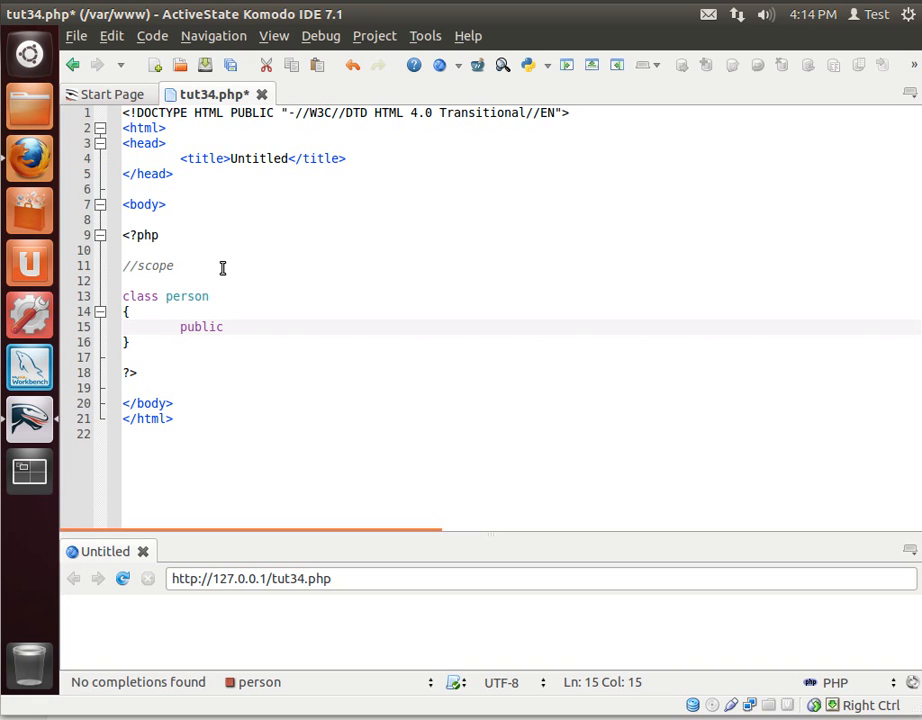
type("$name = \"\"")
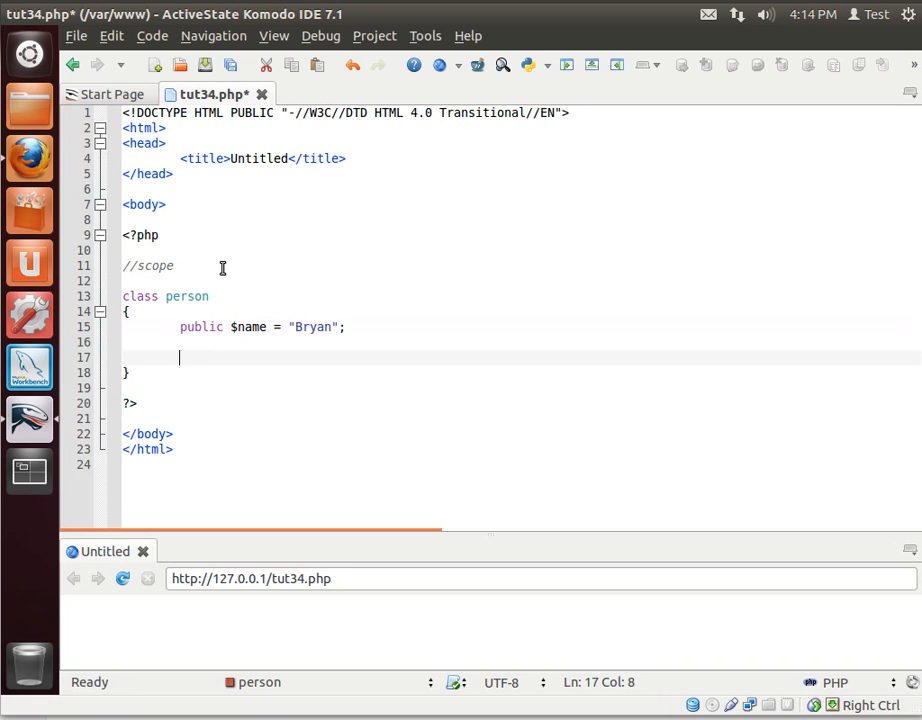
Add function ShowName() { echo $name . "<br>"; } inside the person class.
type("function")
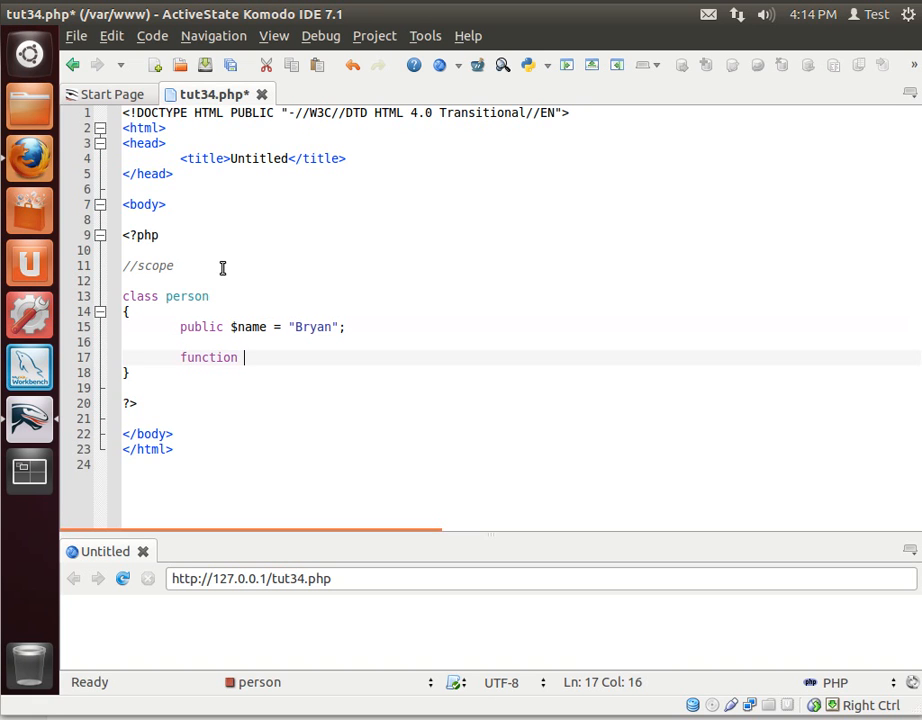
type("Sh")
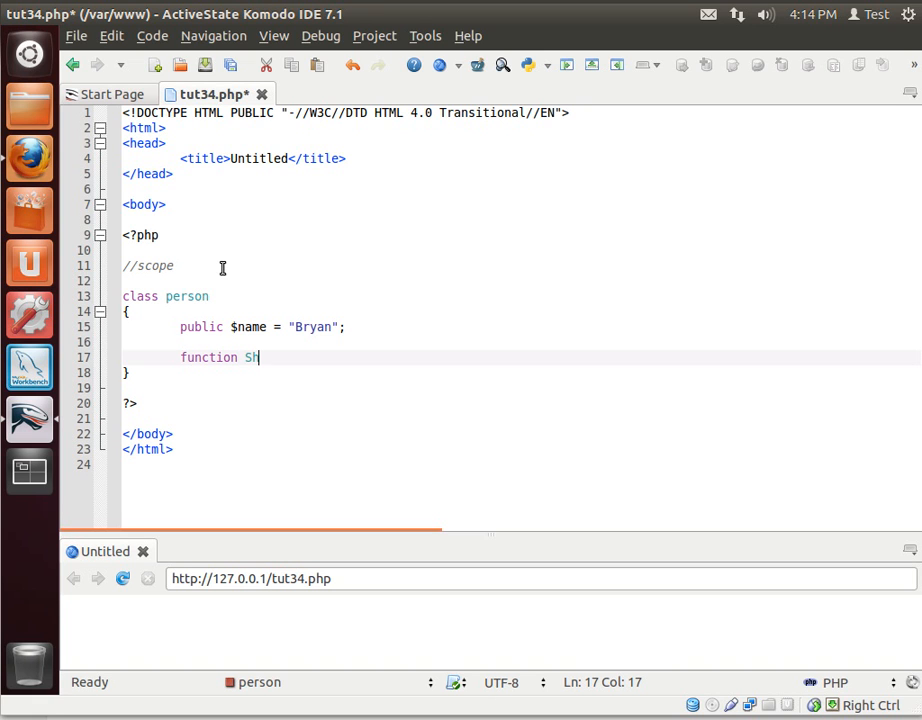
type("owName()")
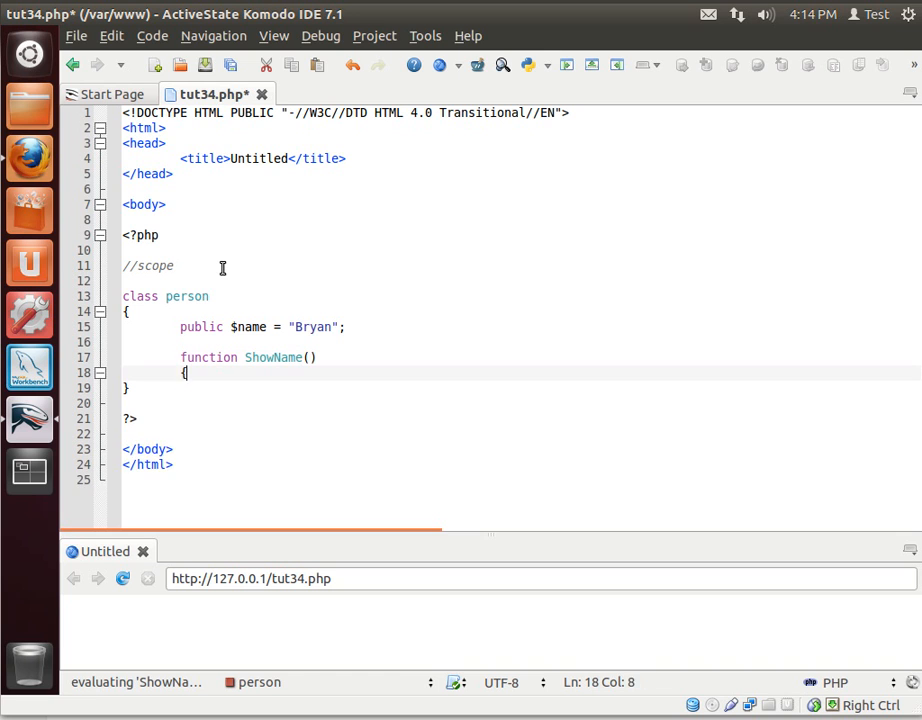
type("ech")
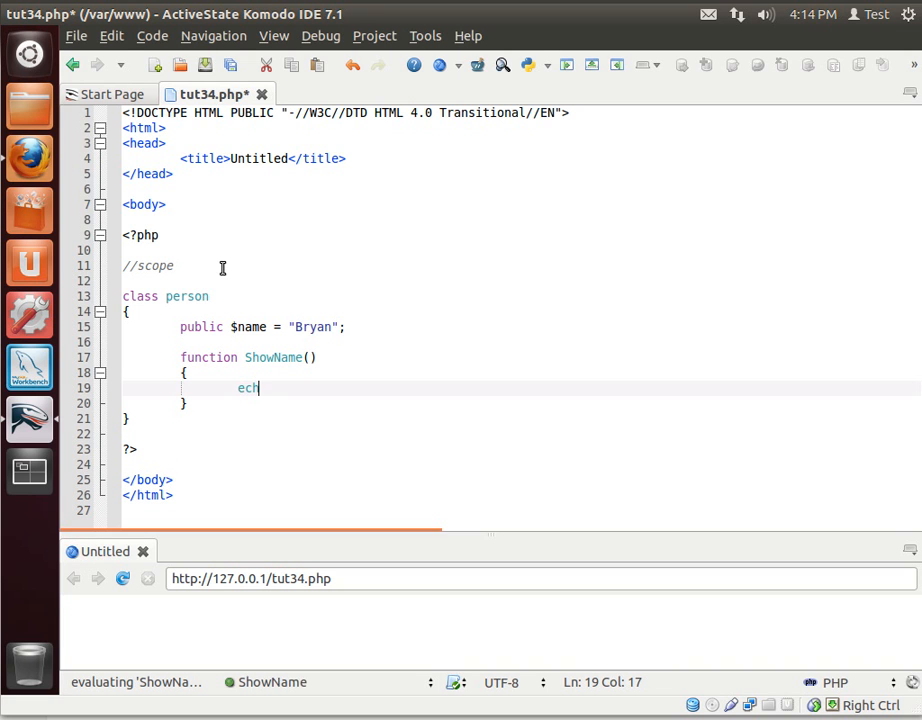
type("o $name")
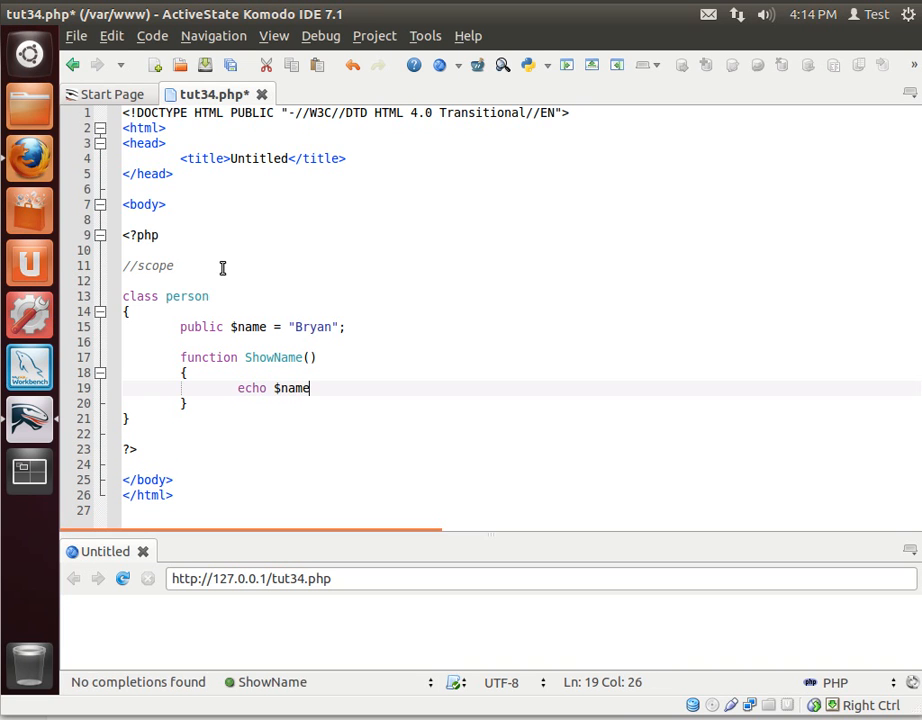
type(". \"")
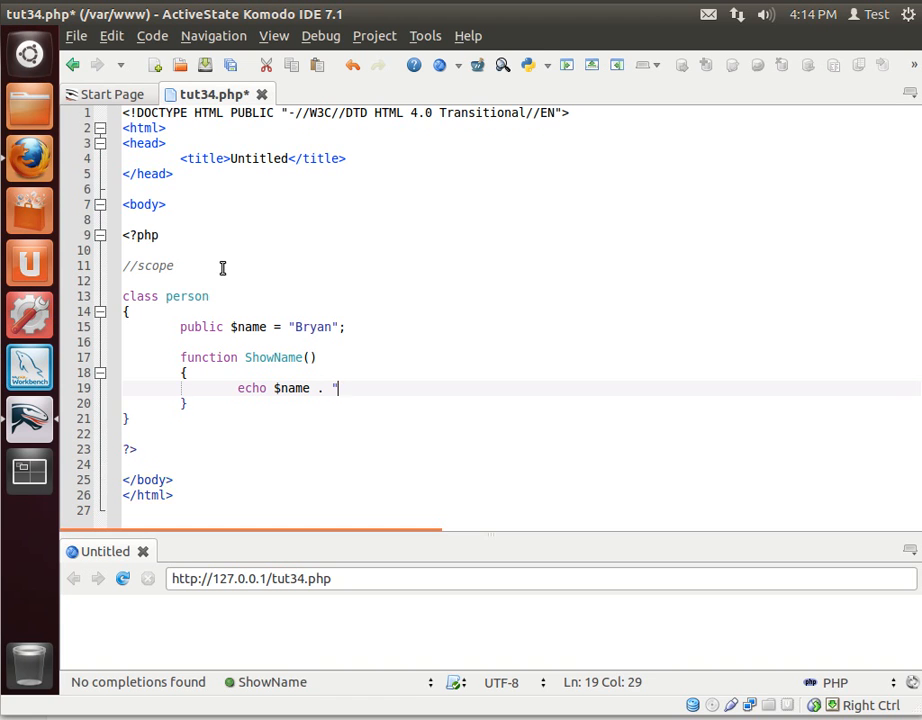
type("\";")
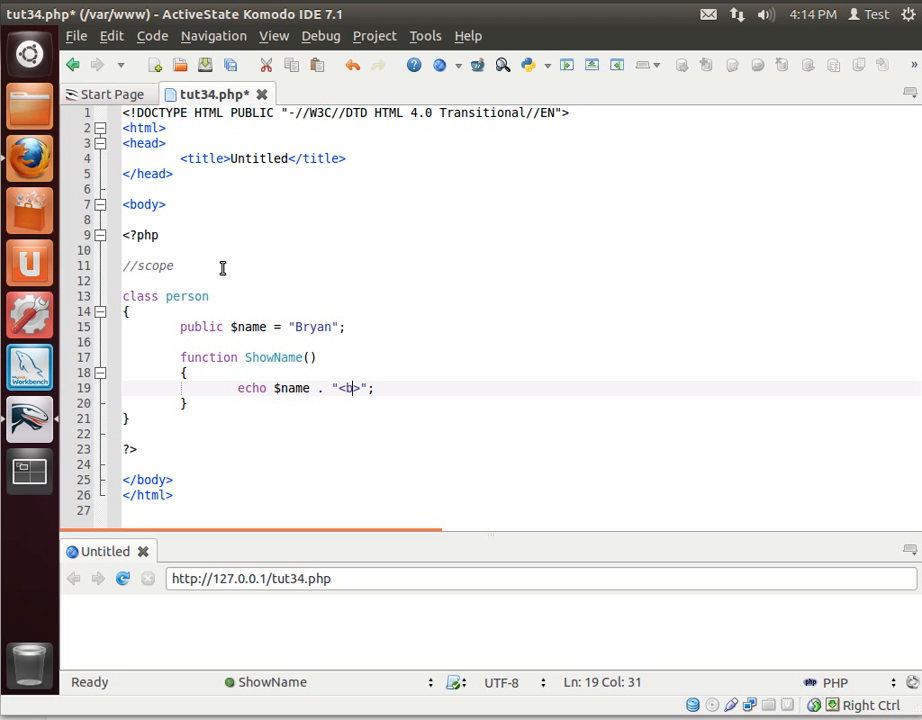
type("r>")
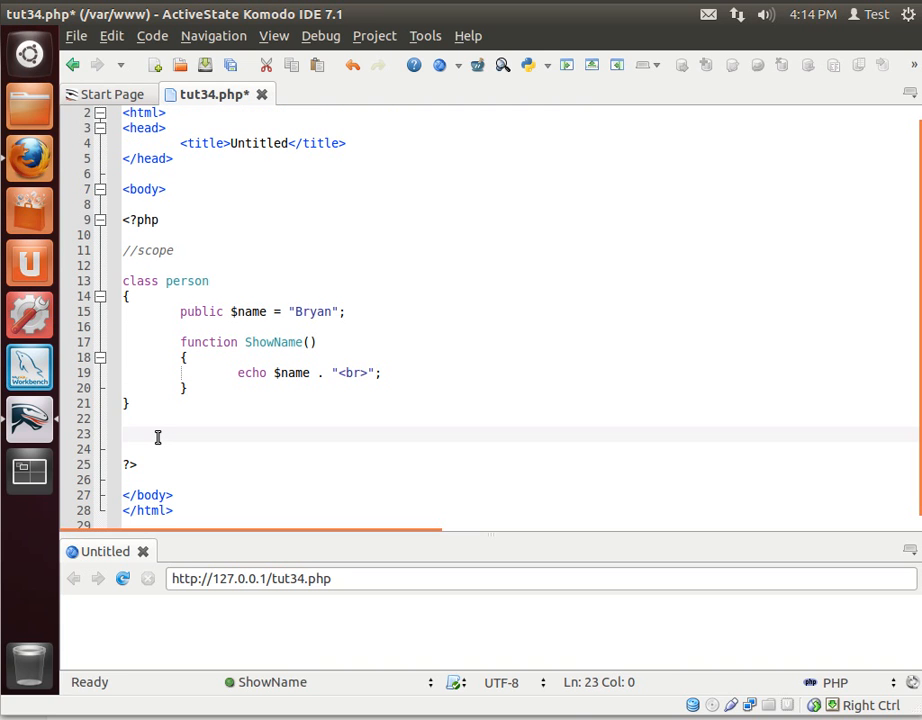
Write $me = new person(); and $me->ShowName(); below the class and save.
type("$e")
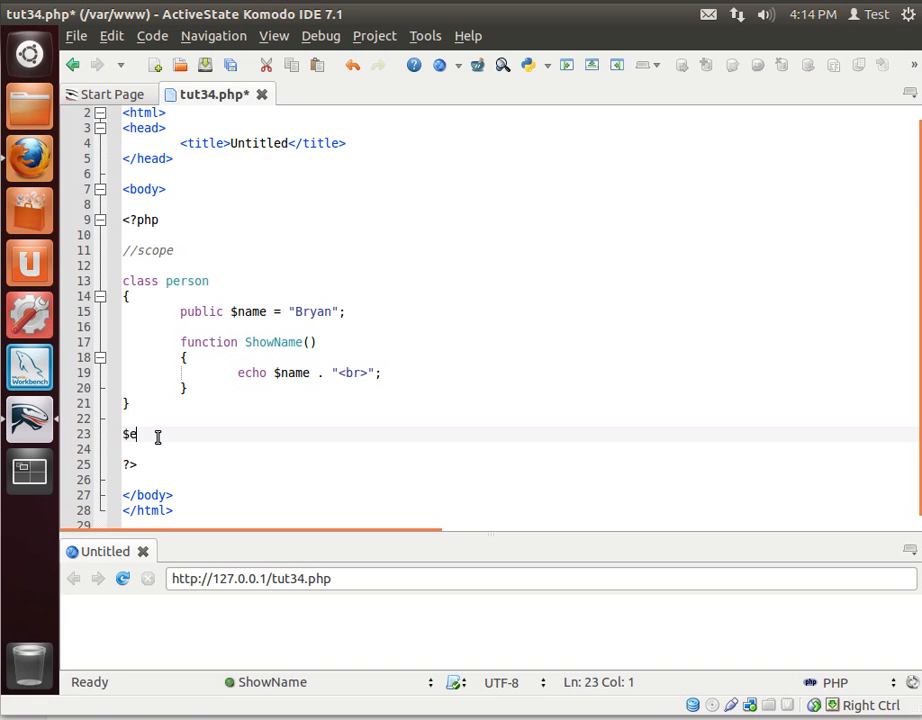
type("me =")
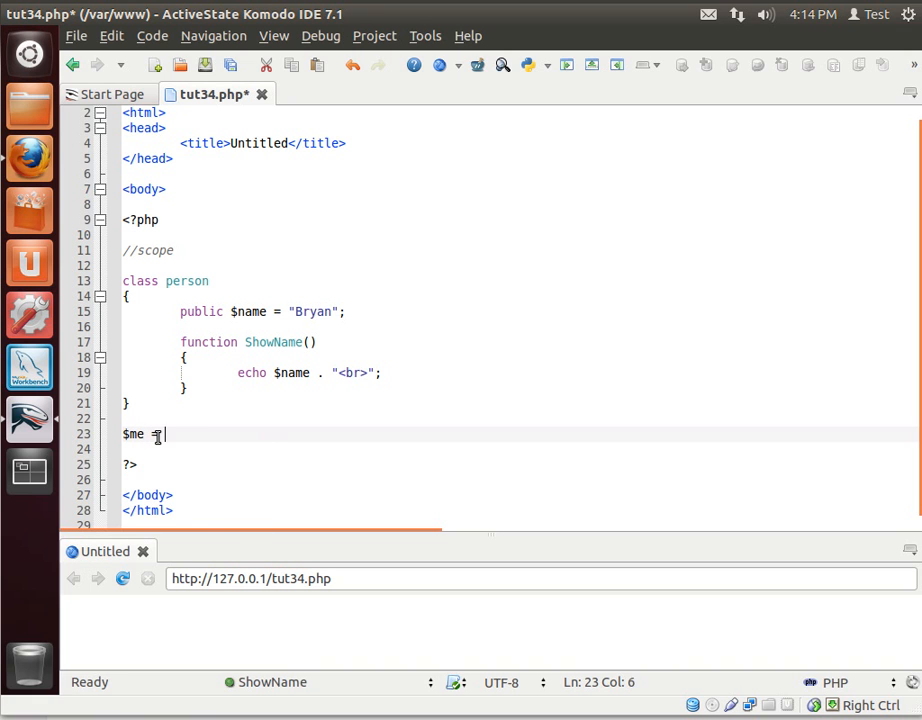
type("new person")
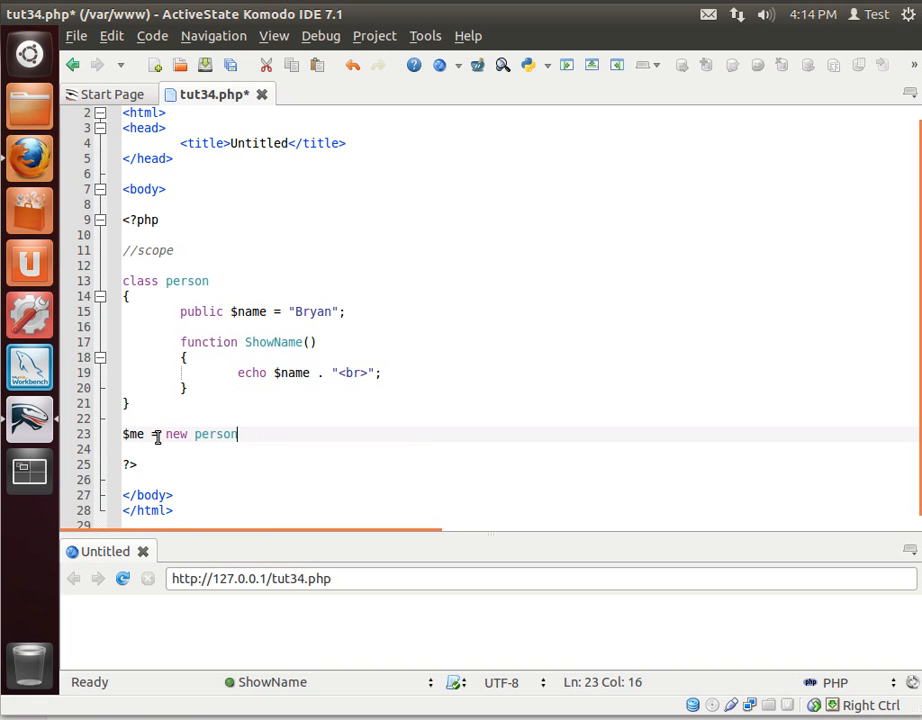
type("();")
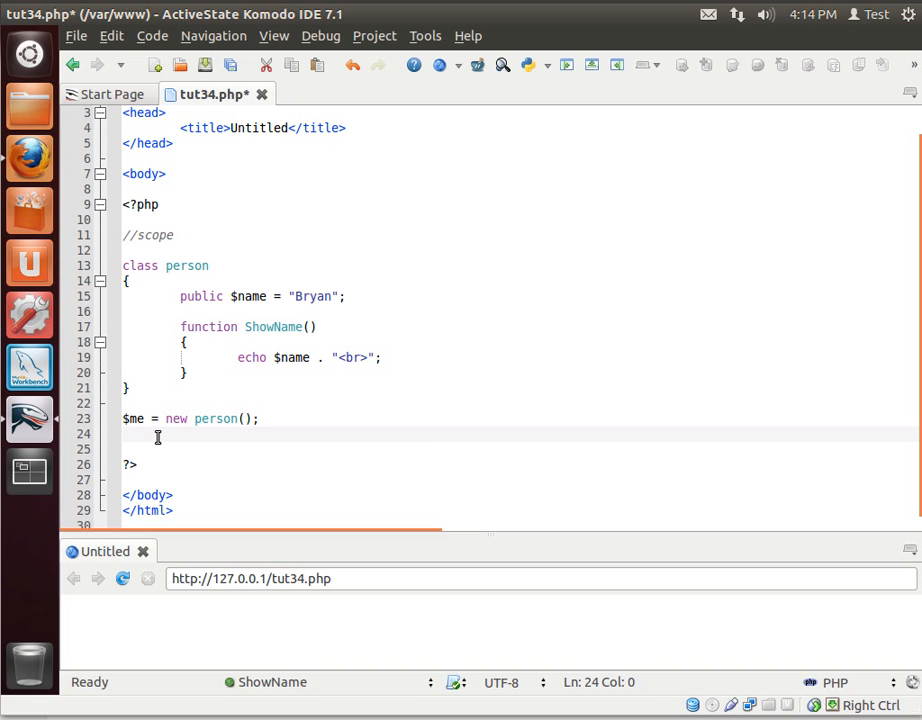
type("$me")
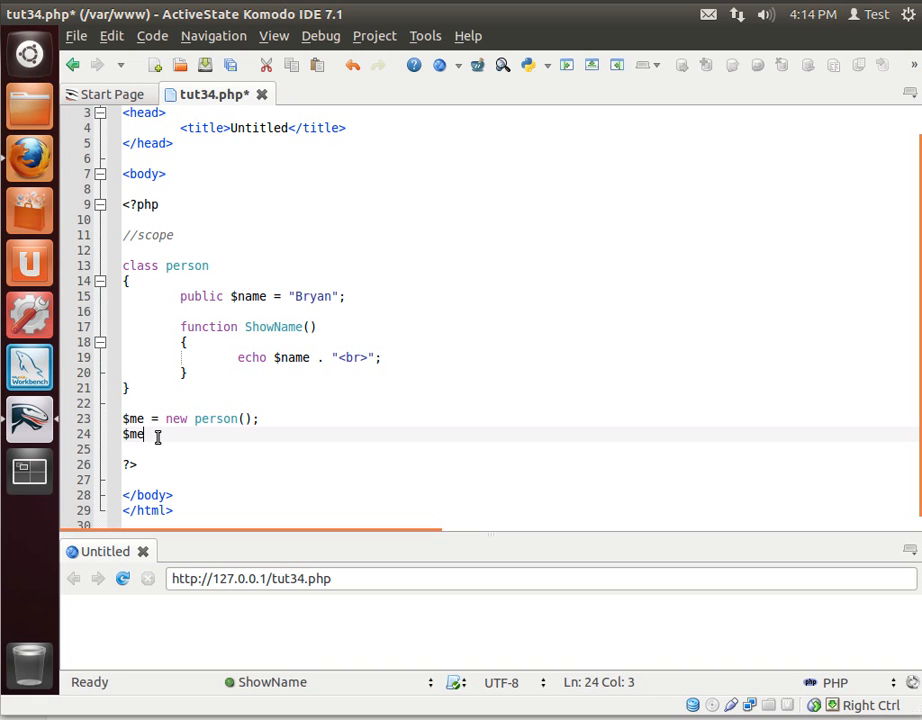
type("->ShowName(")
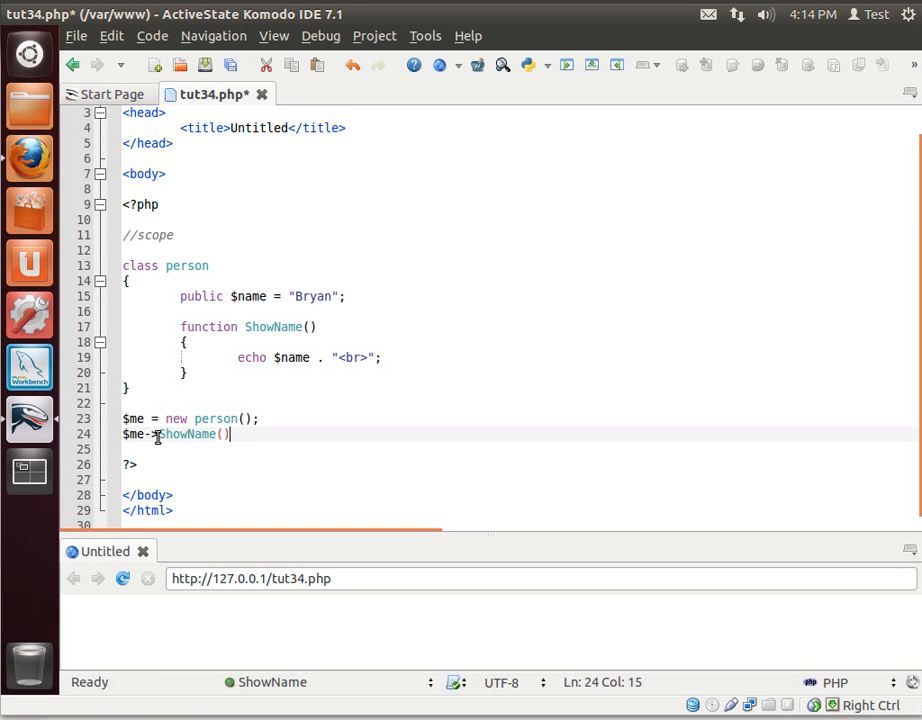
type(";")
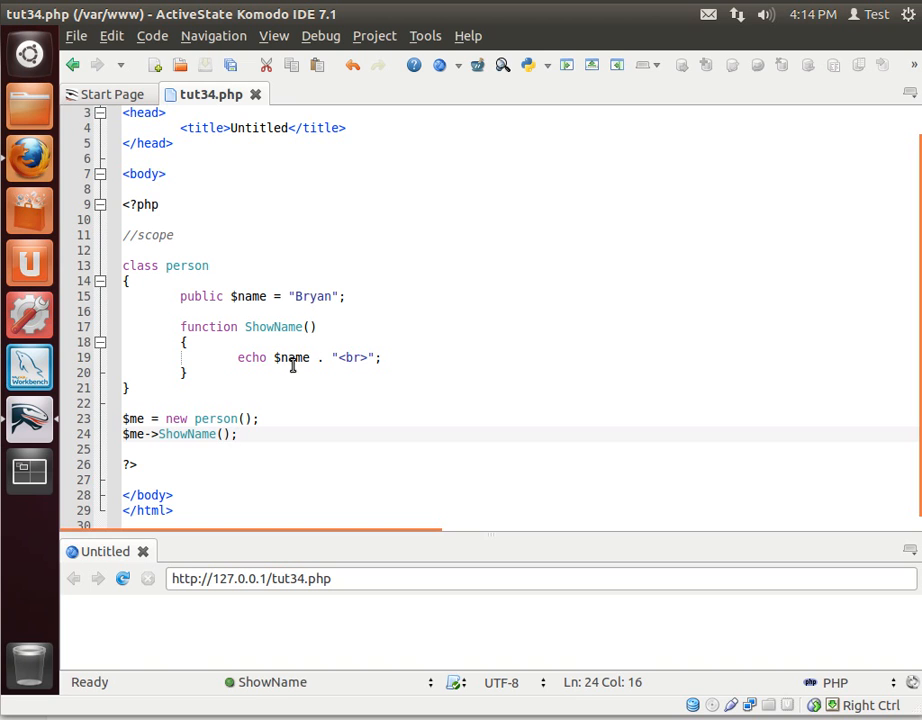
Add $name = "Heather"; at the top of ShowName and check the preview.
key("Return")
type("$name = \"\";")
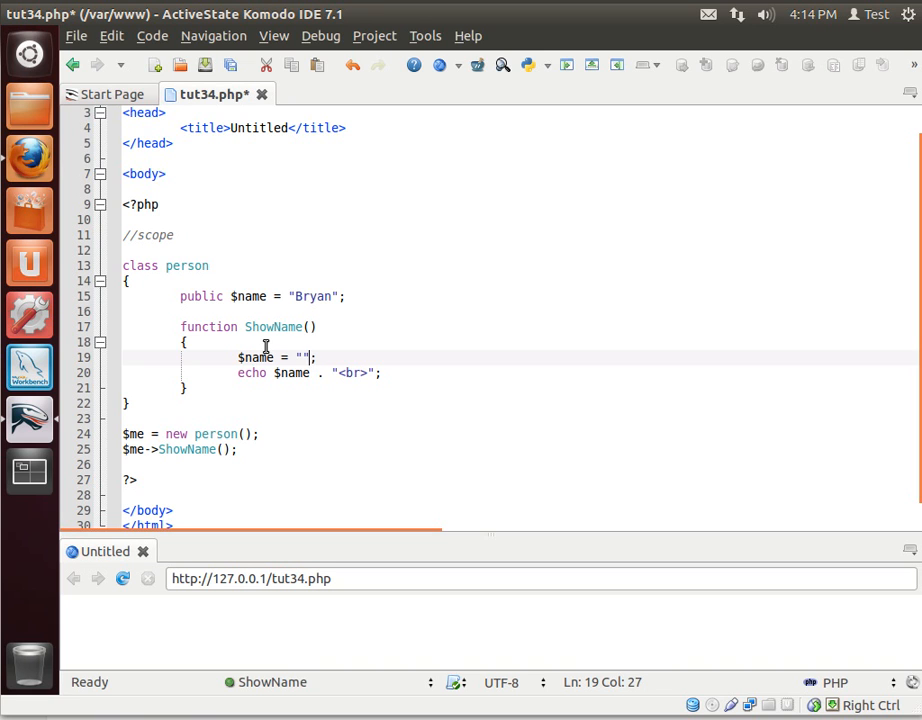
type("Heather")
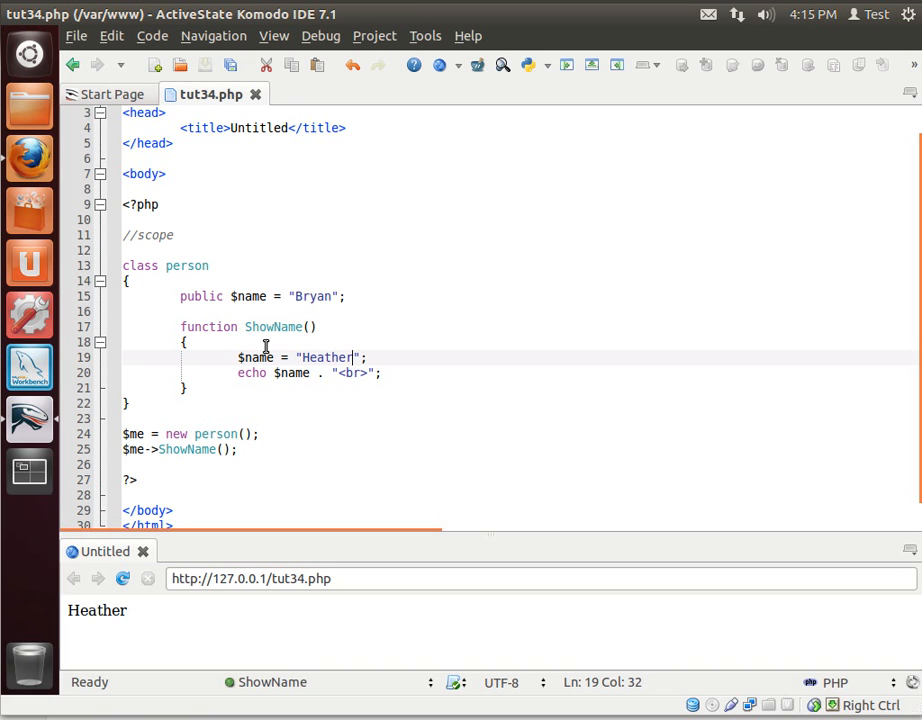
double_click(248, 296)
type("echo $this->name . \"<br>\";")
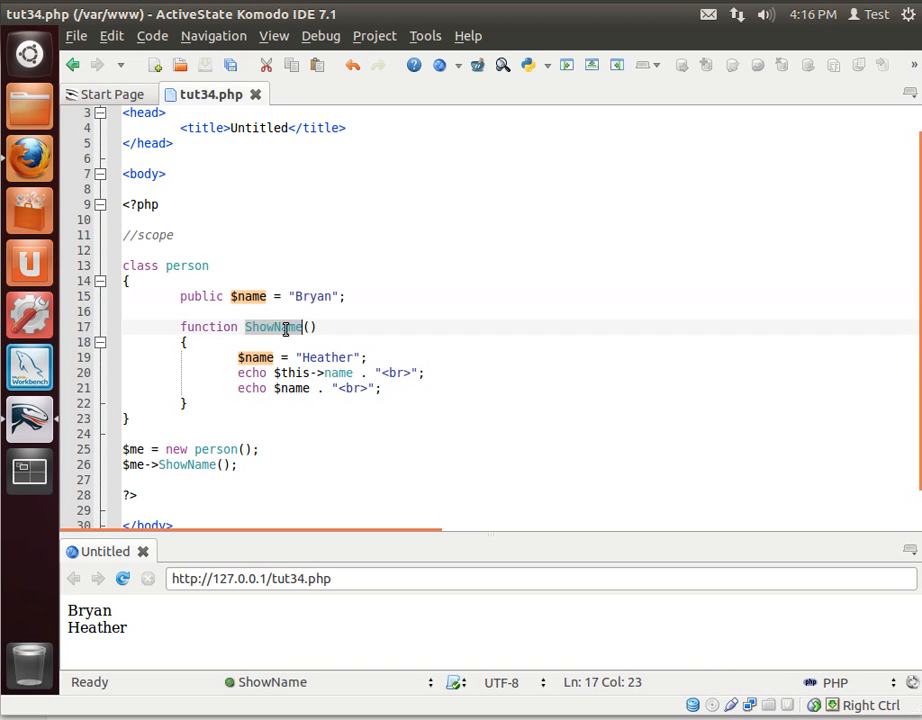
Highlight the local $name uses, then move to the end of the last echo line.
double_click(272, 328)
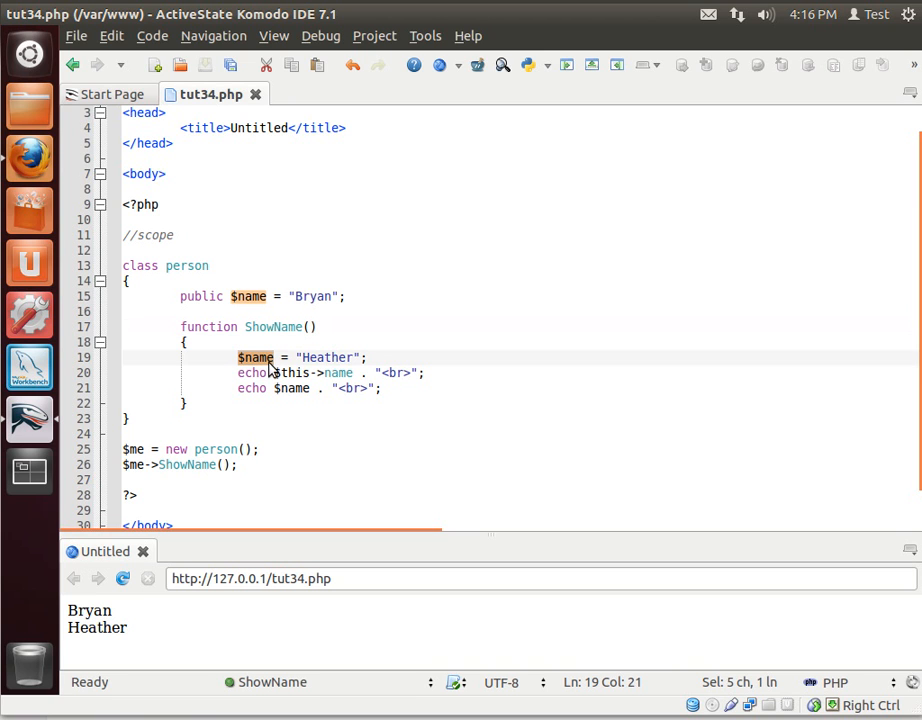
mouse_move(268, 364)
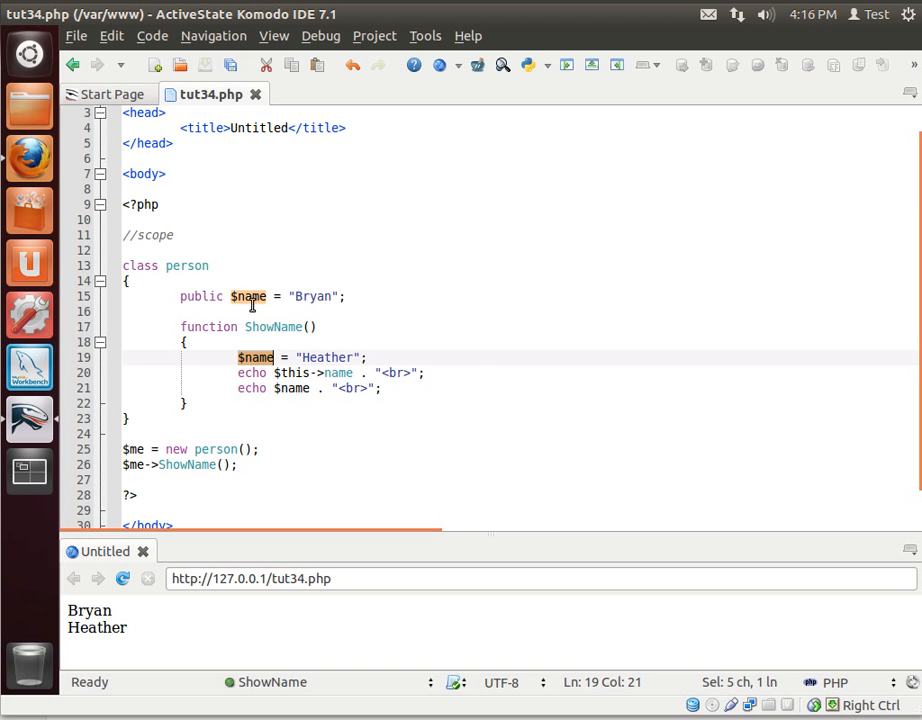
mouse_move(252, 372)
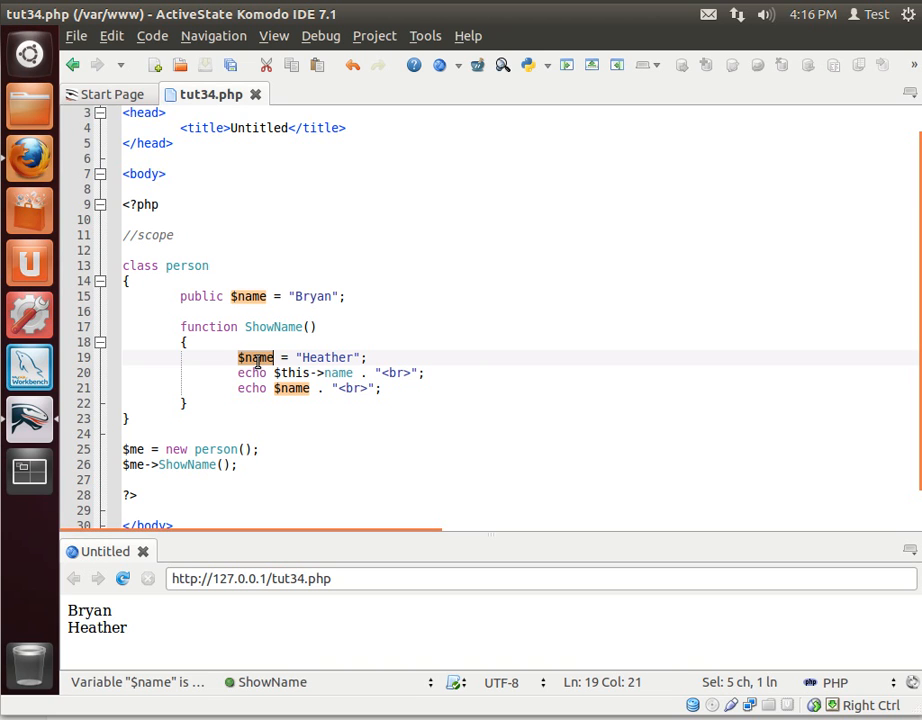
left_click(220, 418)
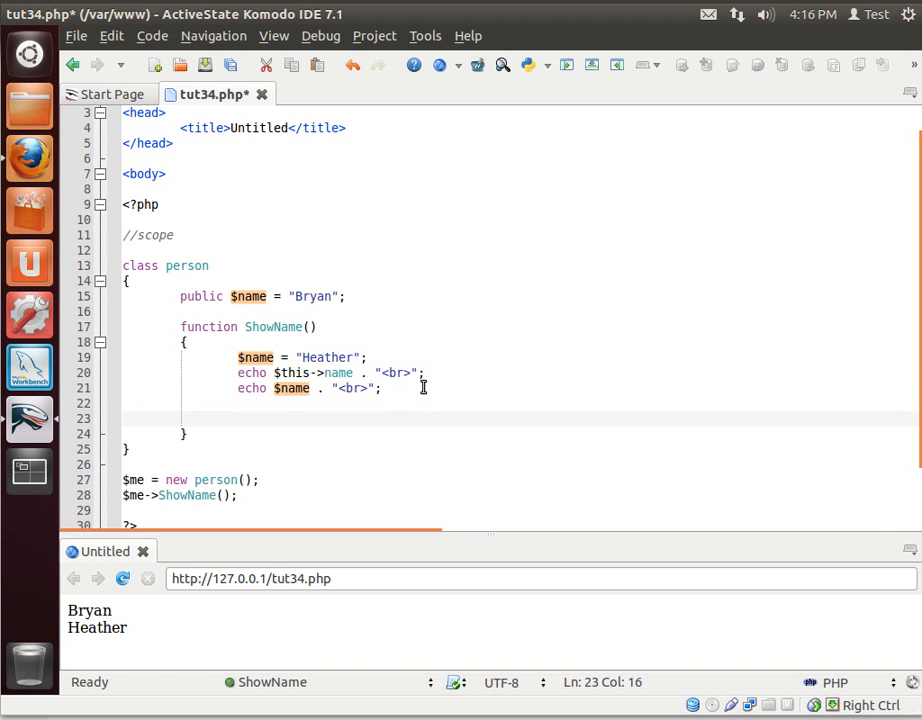
Add if(true) { echo $name . "<br>"; } inside ShowName.
type("if(true)")
type("{")
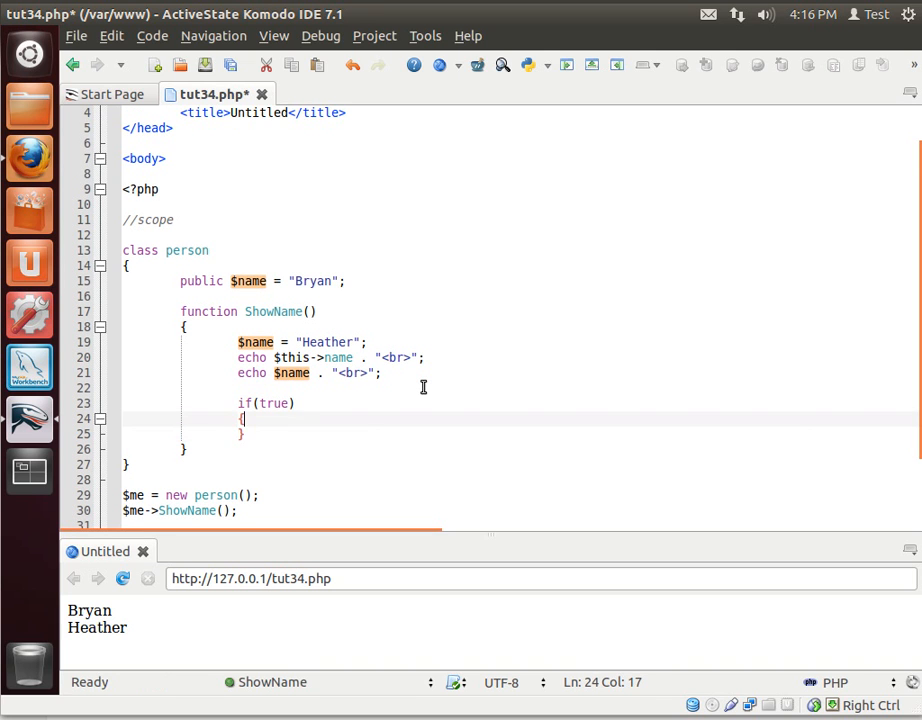
type("echo")
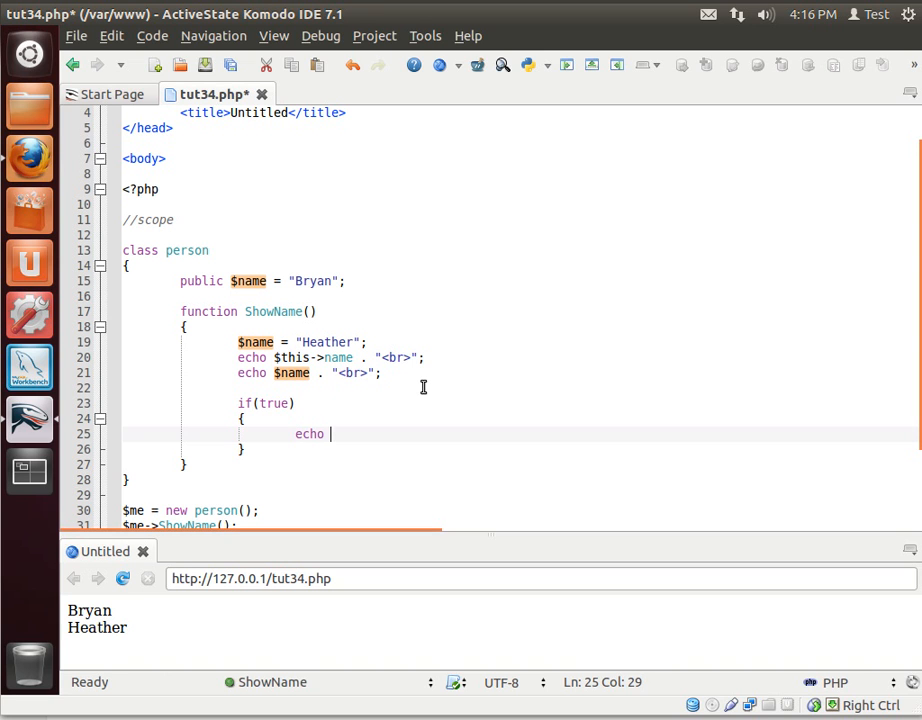
type("name.")
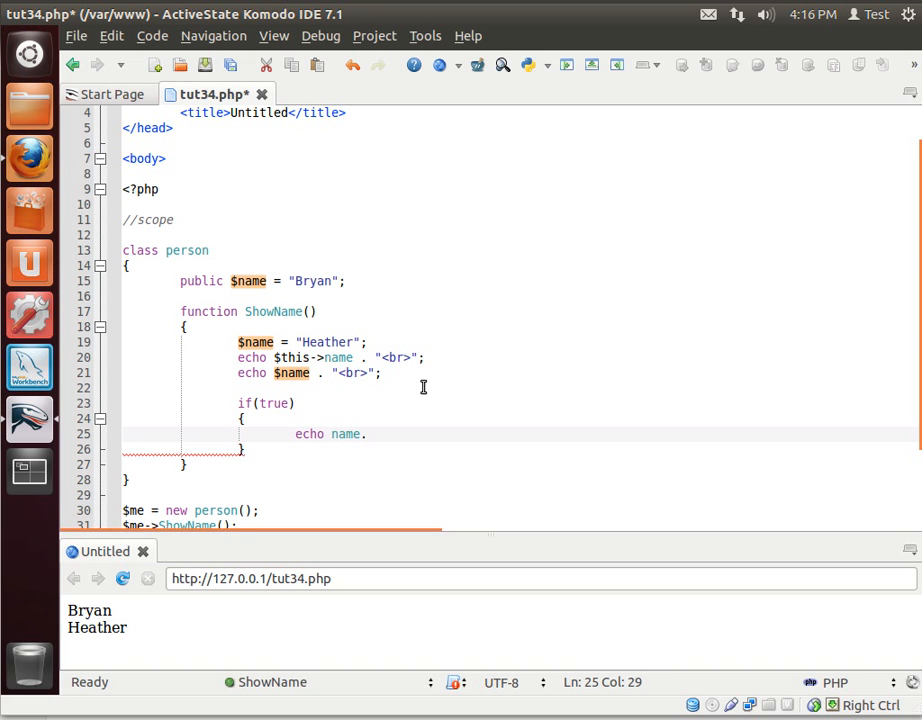
type("$name")
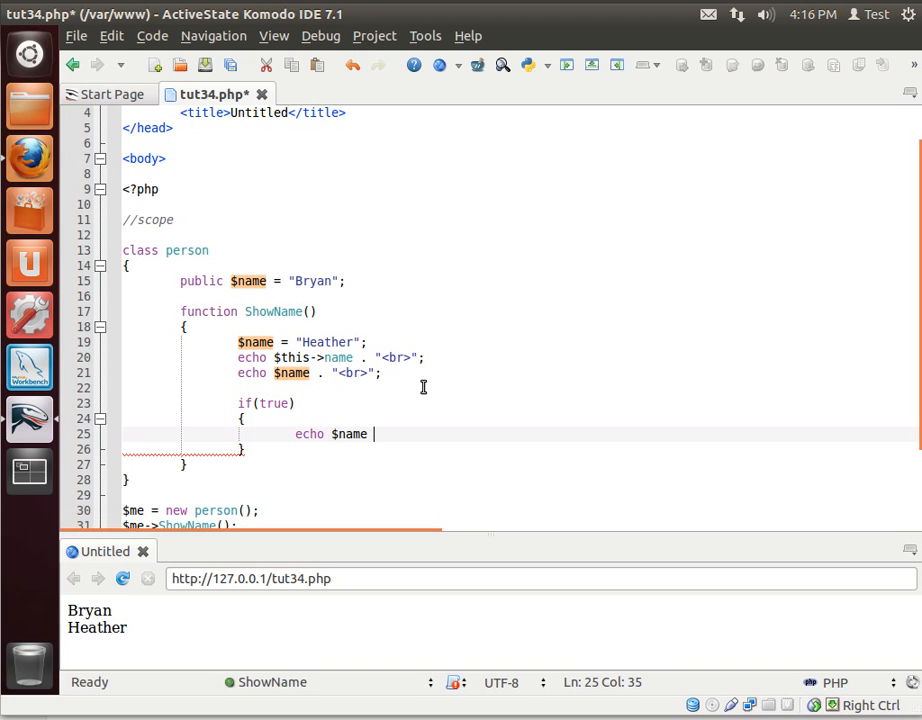
type(". \"\";")
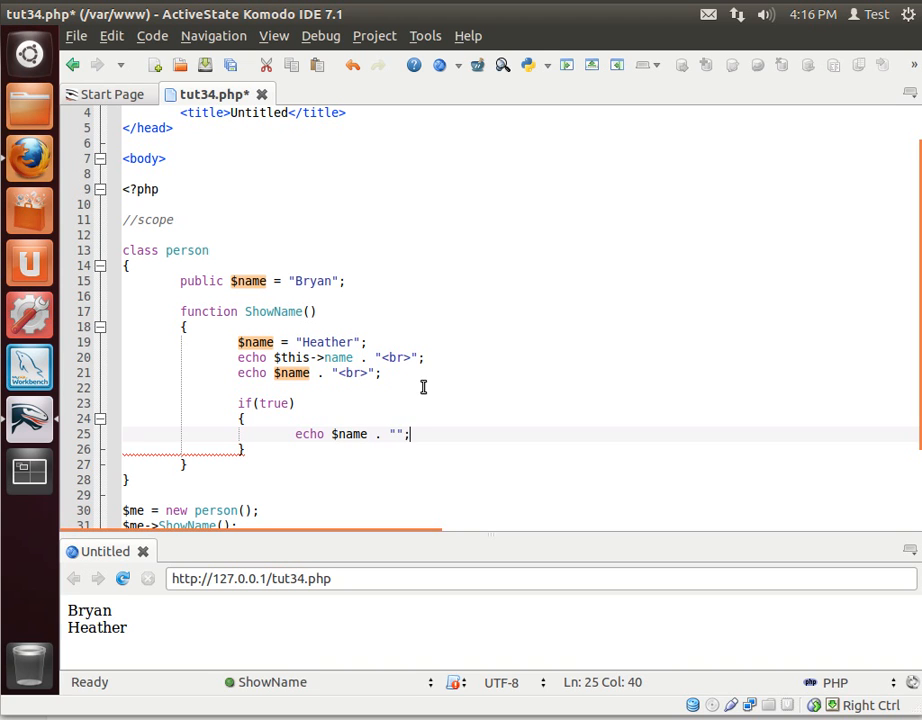
type("<")
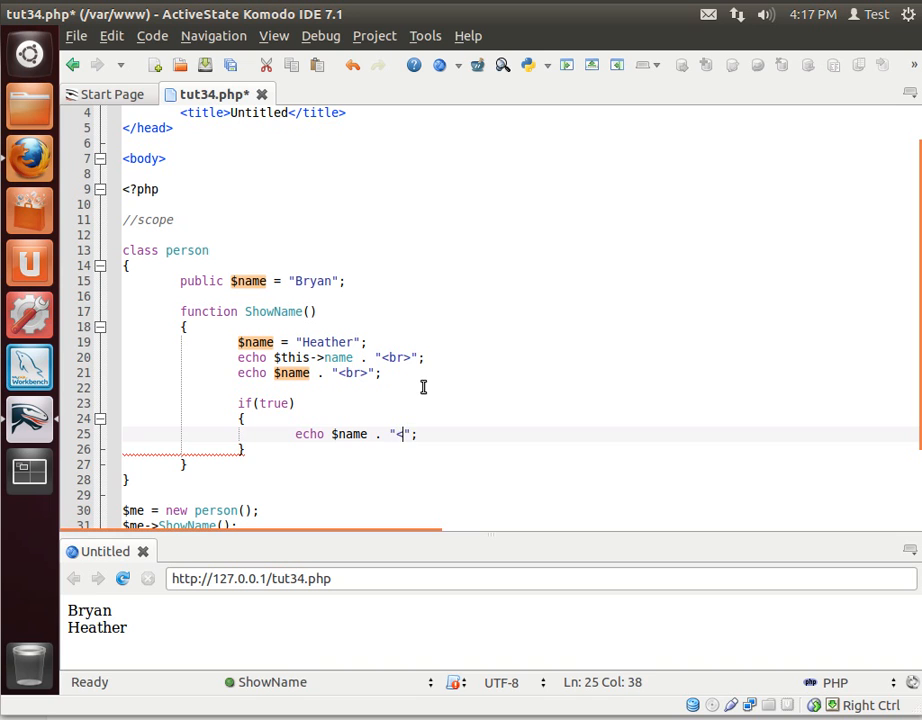
type("br>")
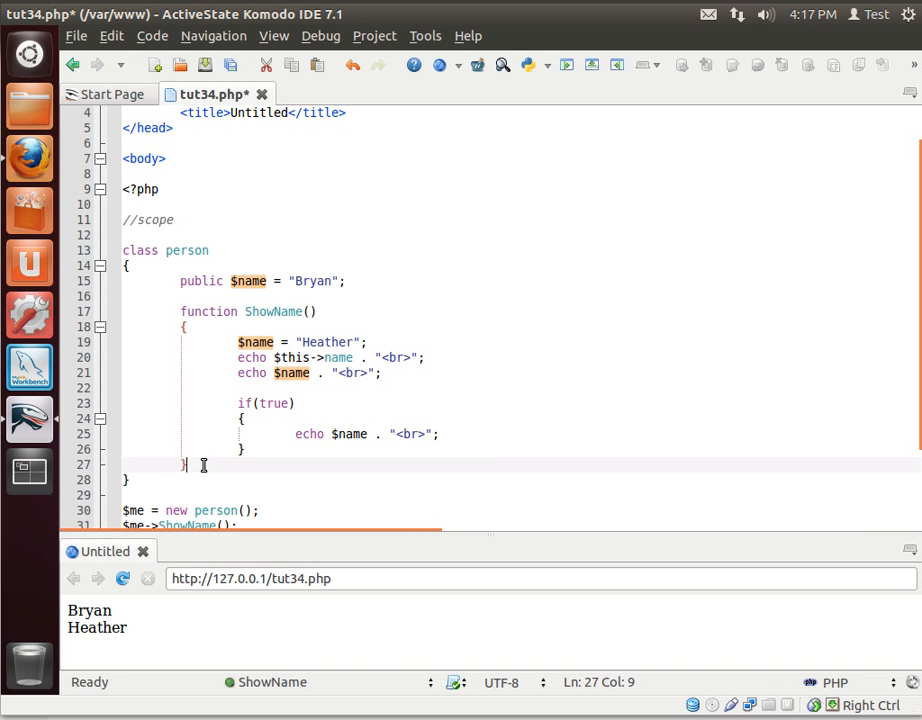
type("//N")
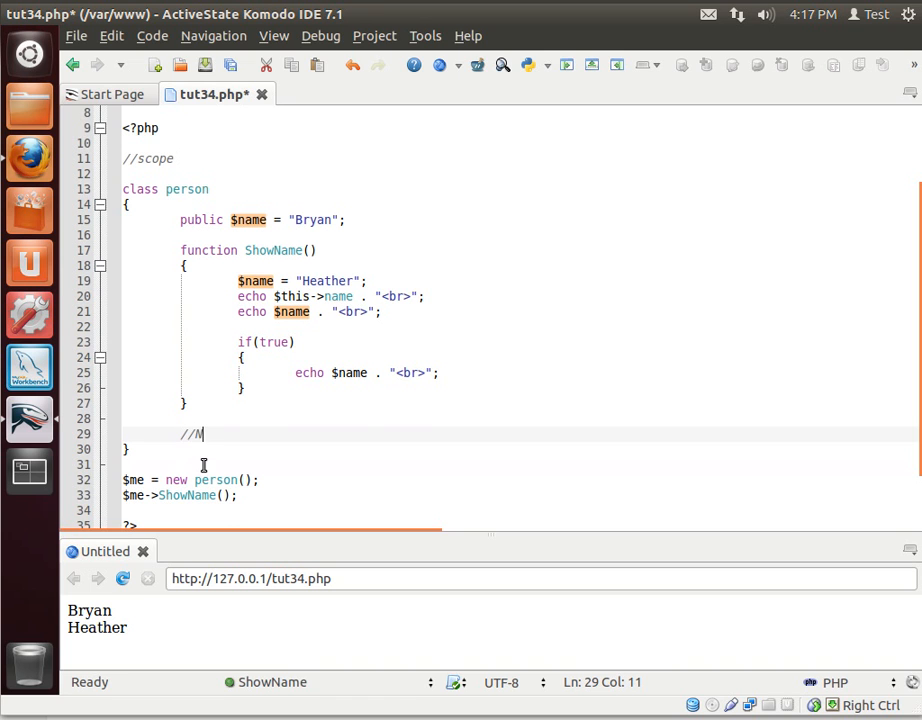
type("O")
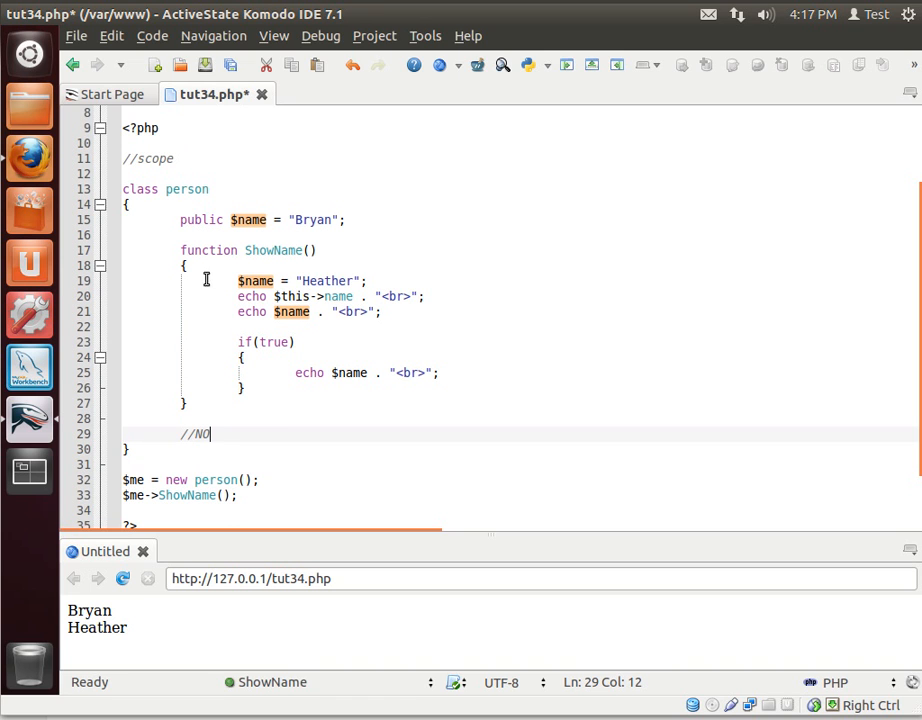
left_click_drag(186, 264, 204, 410)
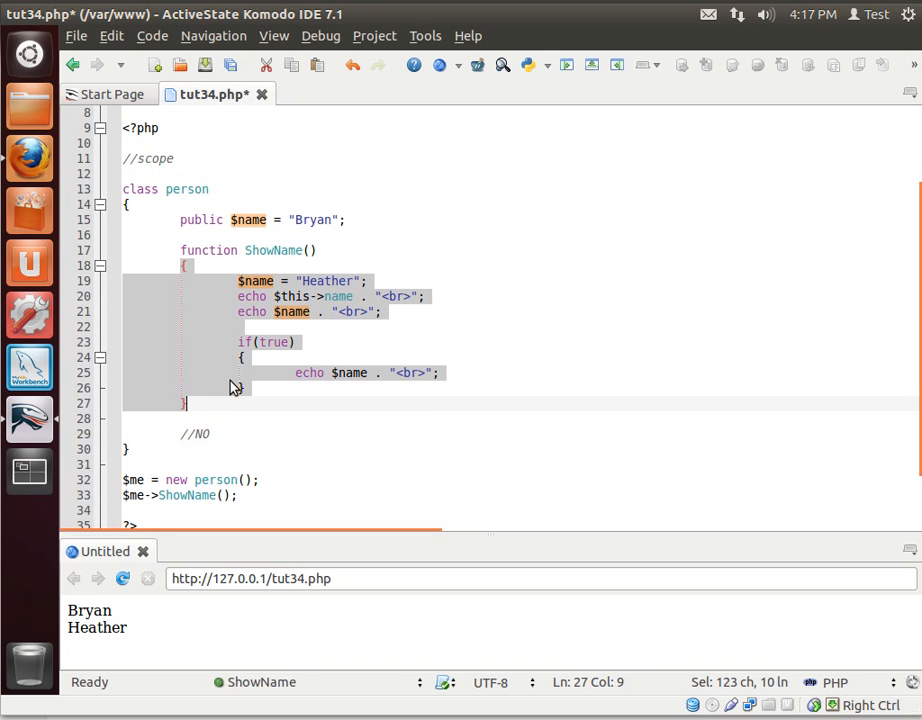
double_click(248, 218)
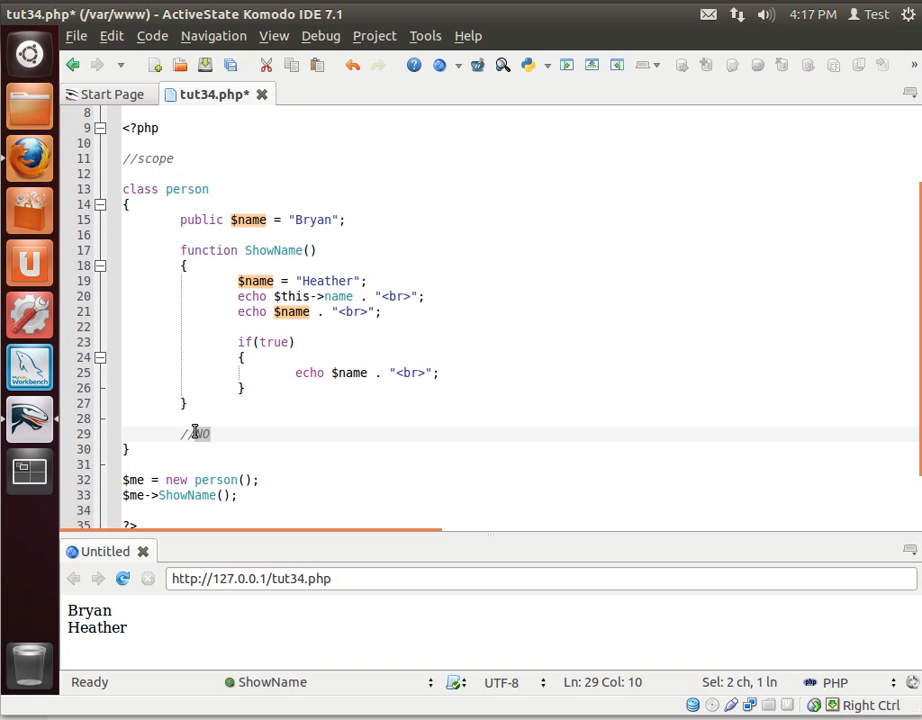
type("Yes")
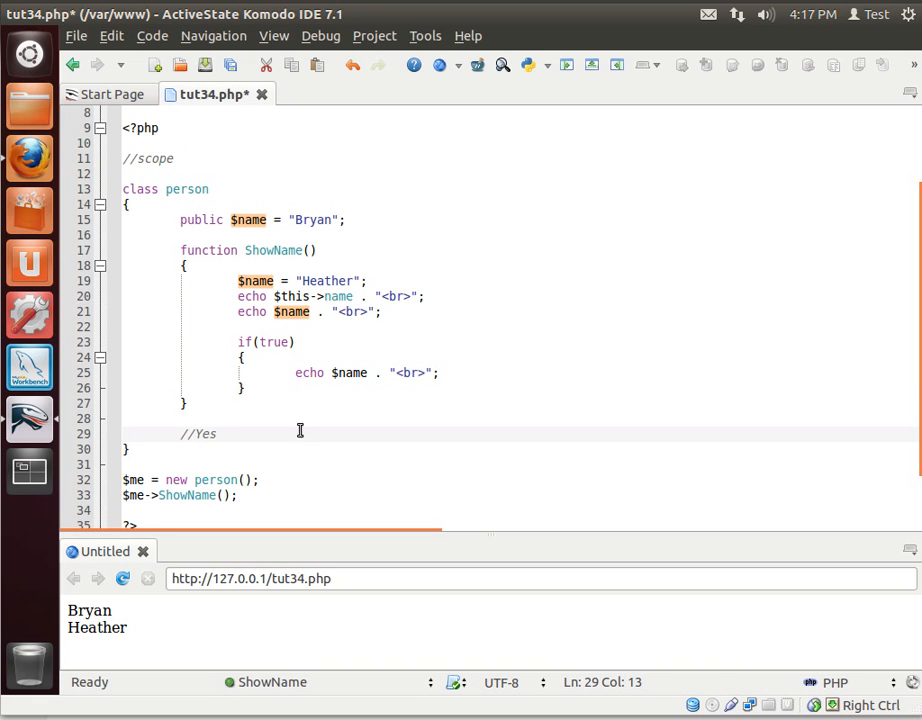
left_click_drag(212, 432, 184, 432)
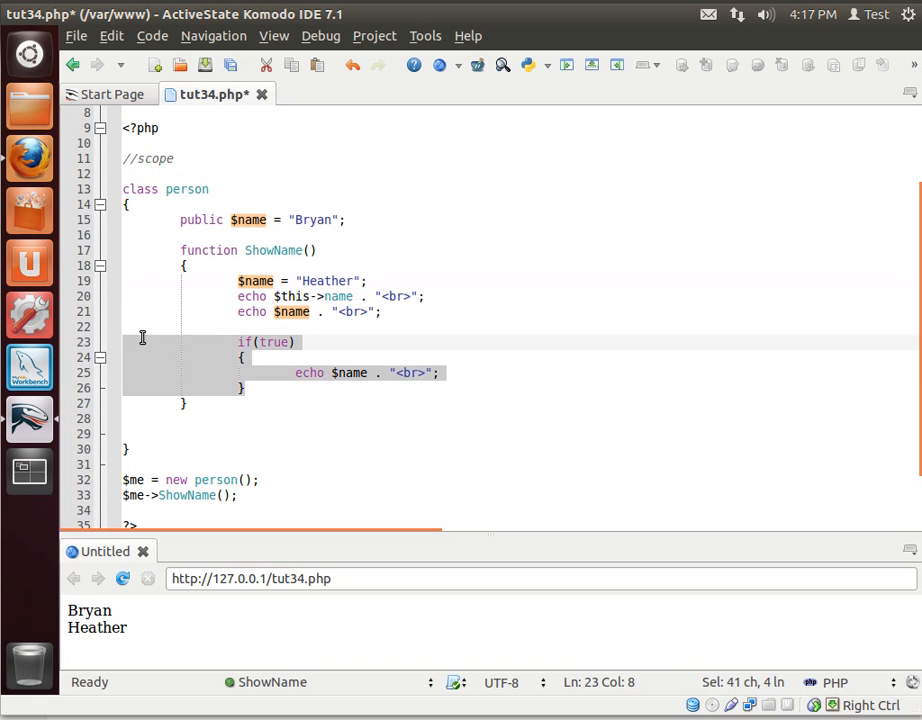
Delete the if block, add a //visibility comment and protected $age = 38; under $name.
key("Delete")
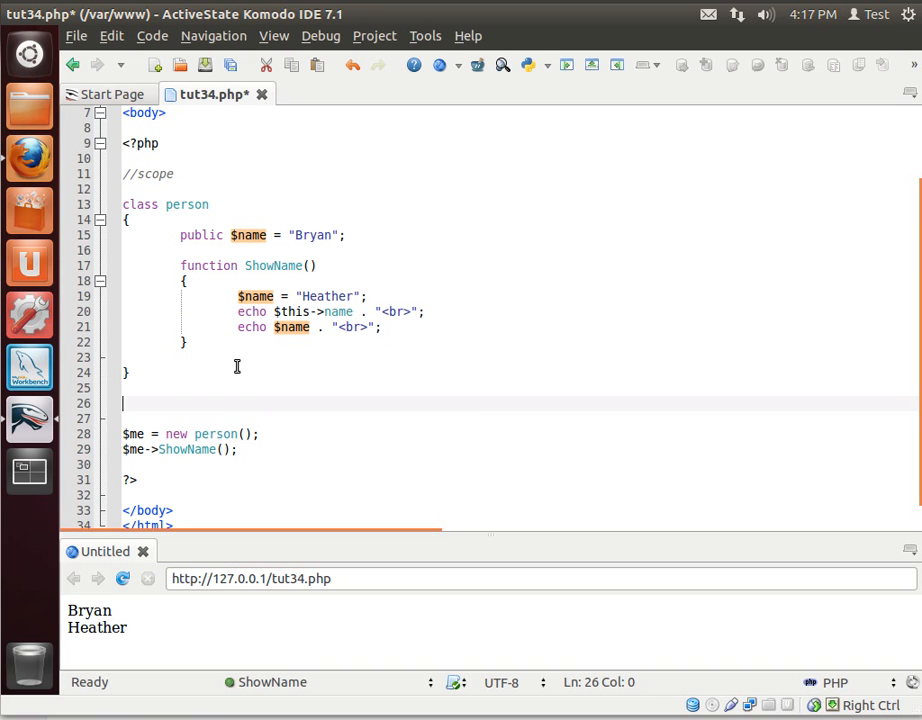
type("//visibility")
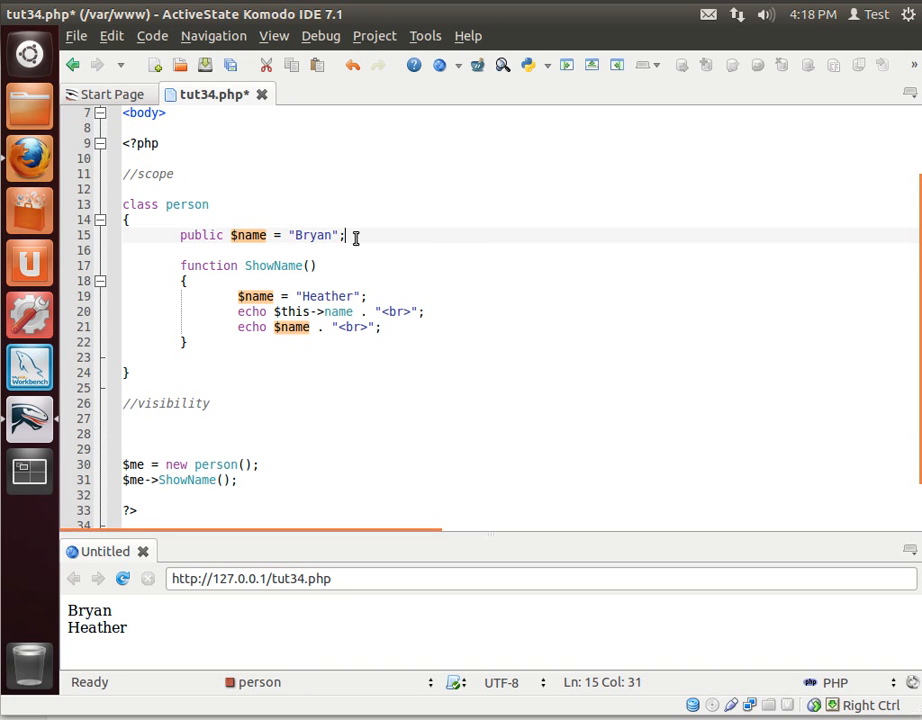
type("prote")
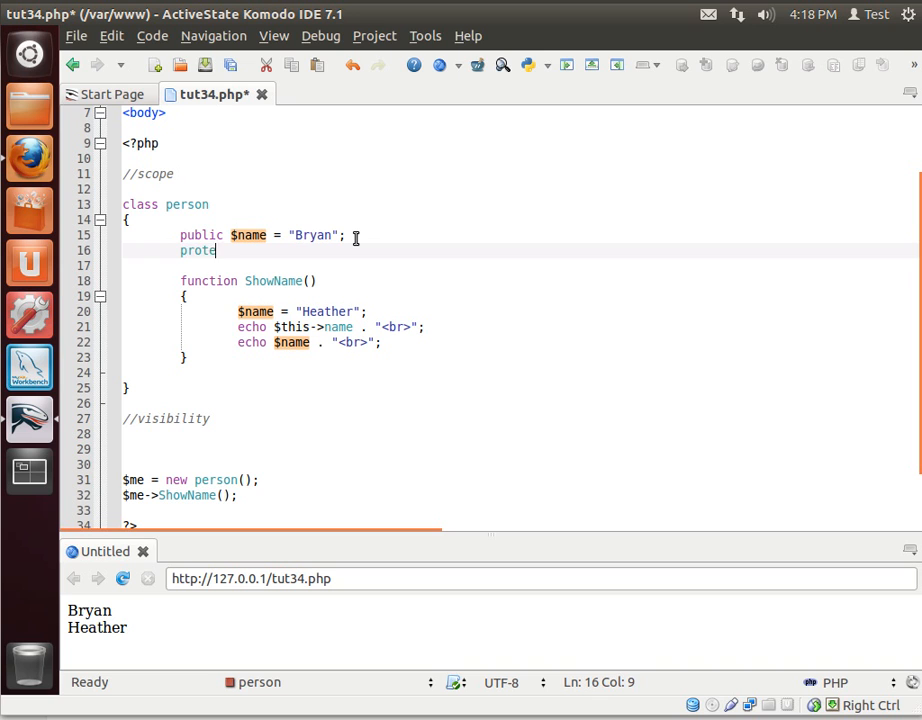
type("cted")
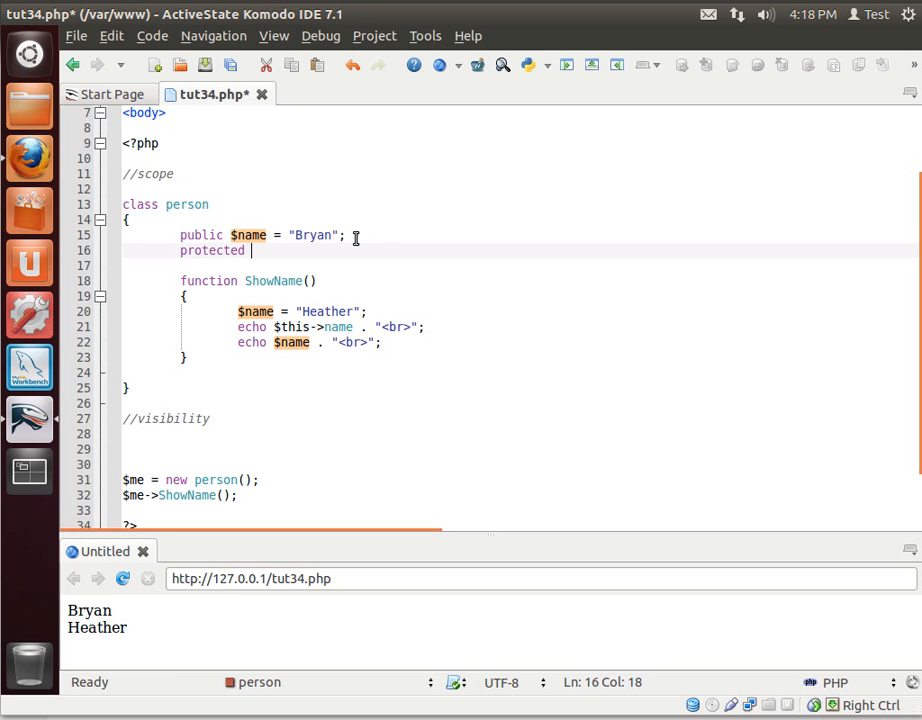
type("$age =")
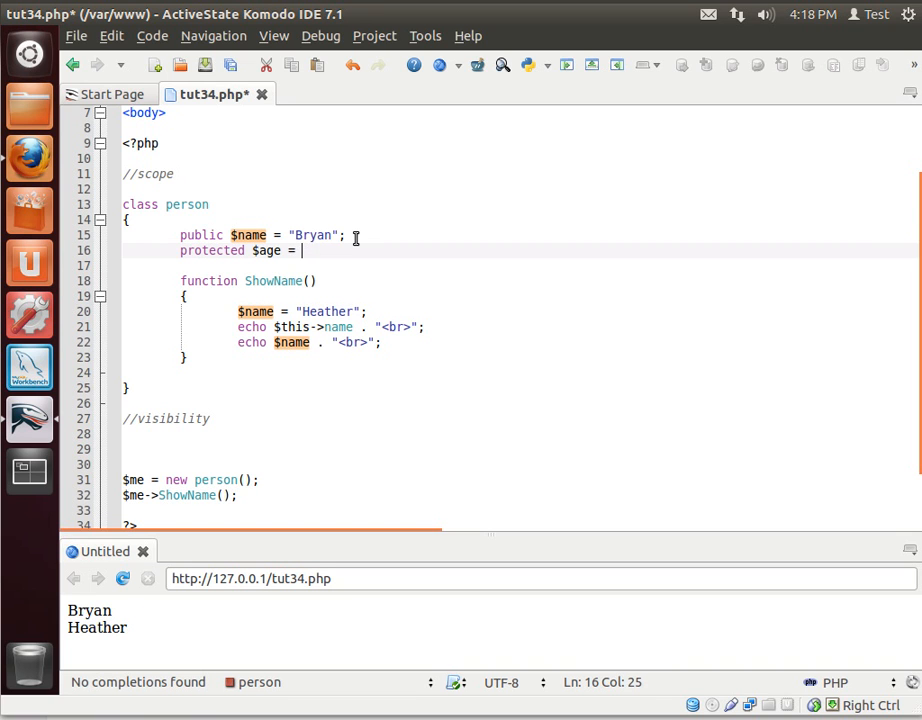
type("38;")
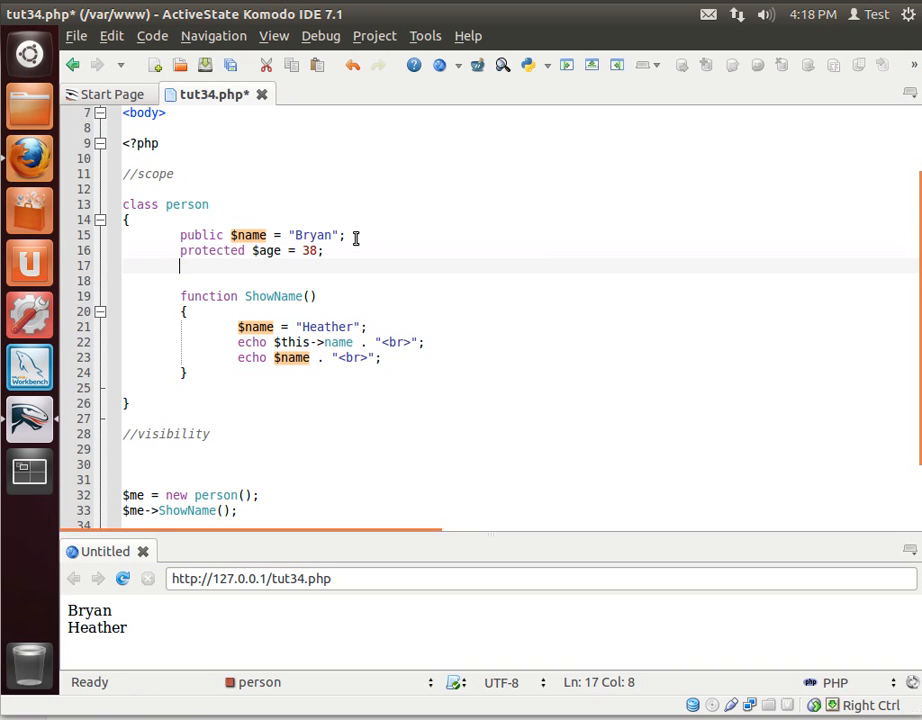
Add private $id = 12;, save, and highlight the public keyword on $name.
type("private")
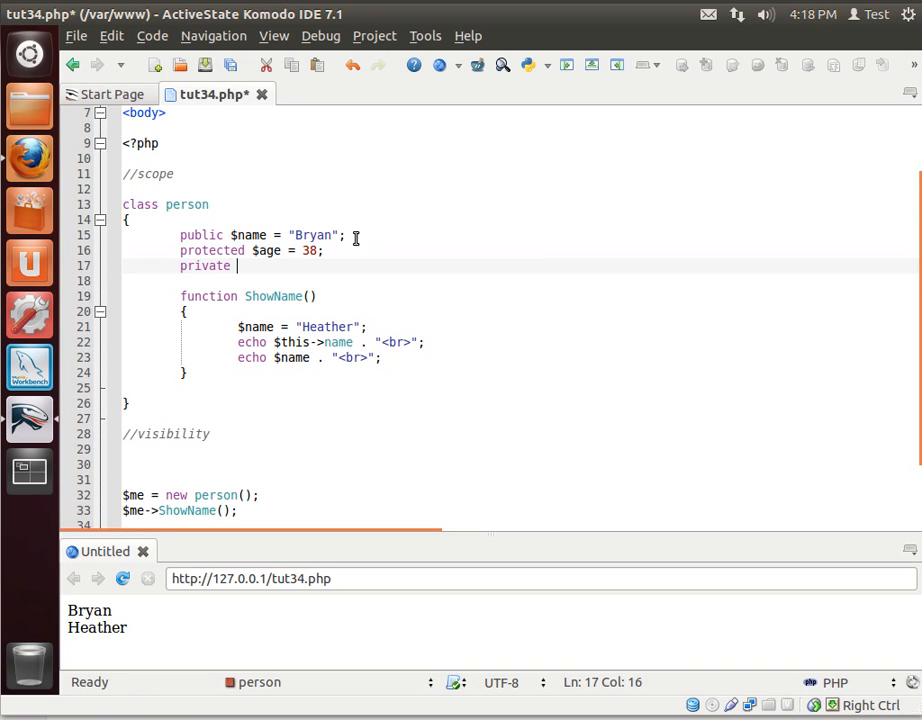
type("$id")
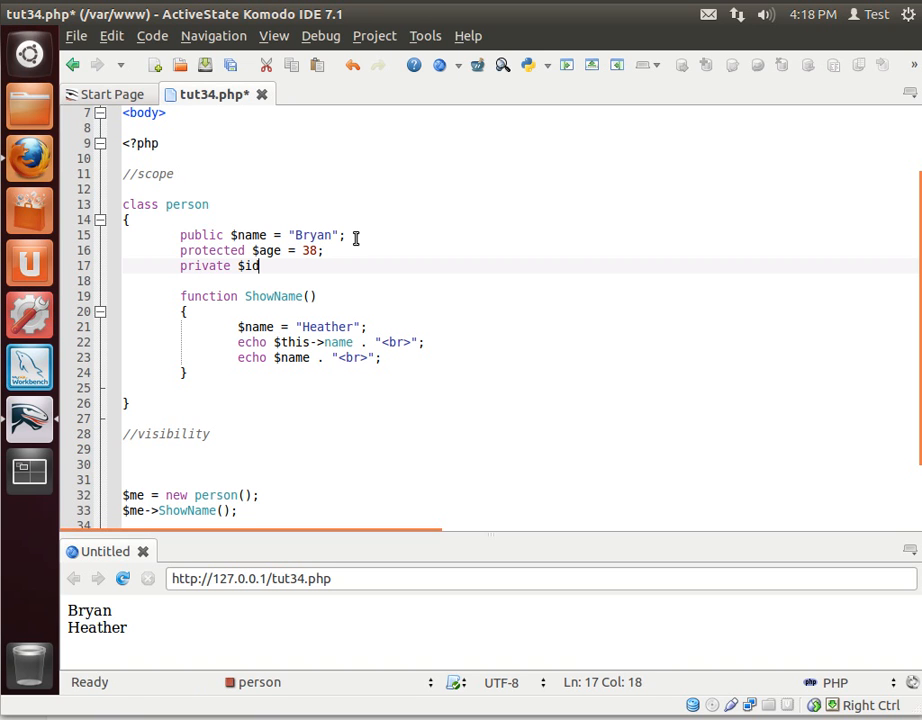
type("= 12;")
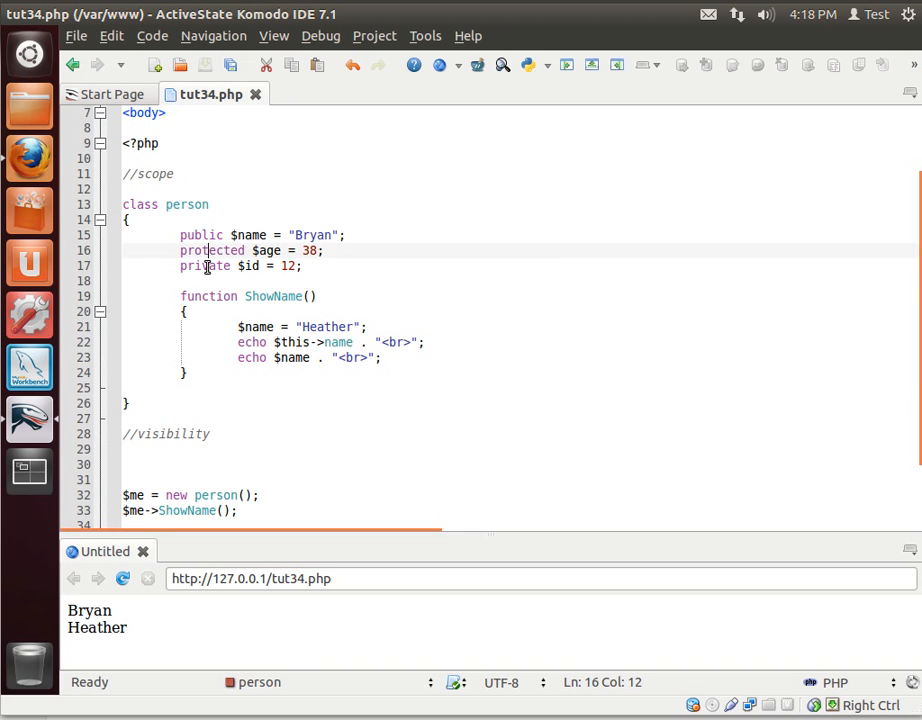
double_click(200, 234)
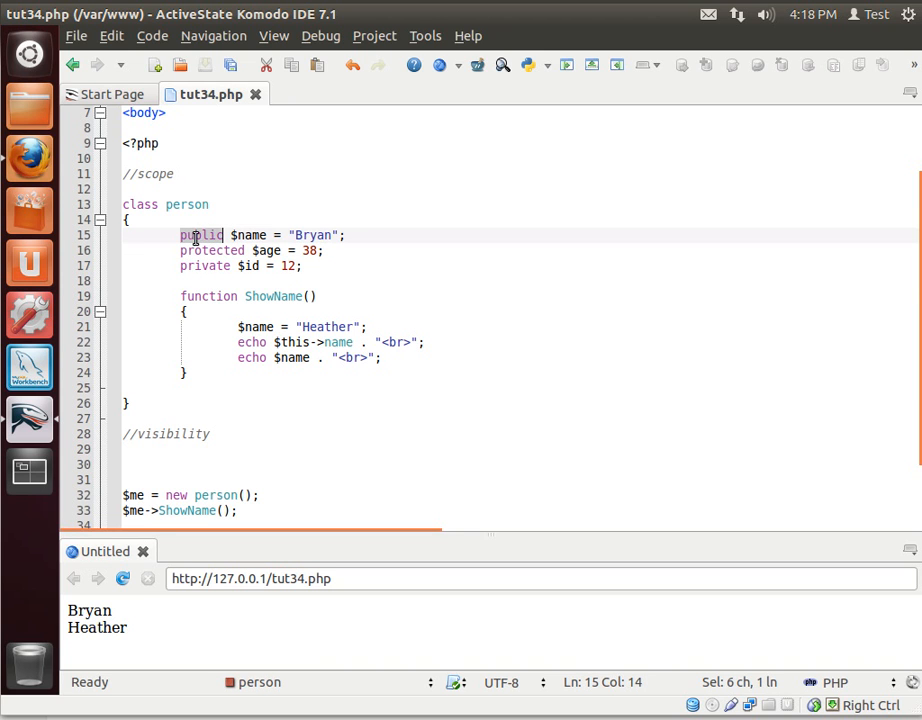
mouse_move(240, 480)
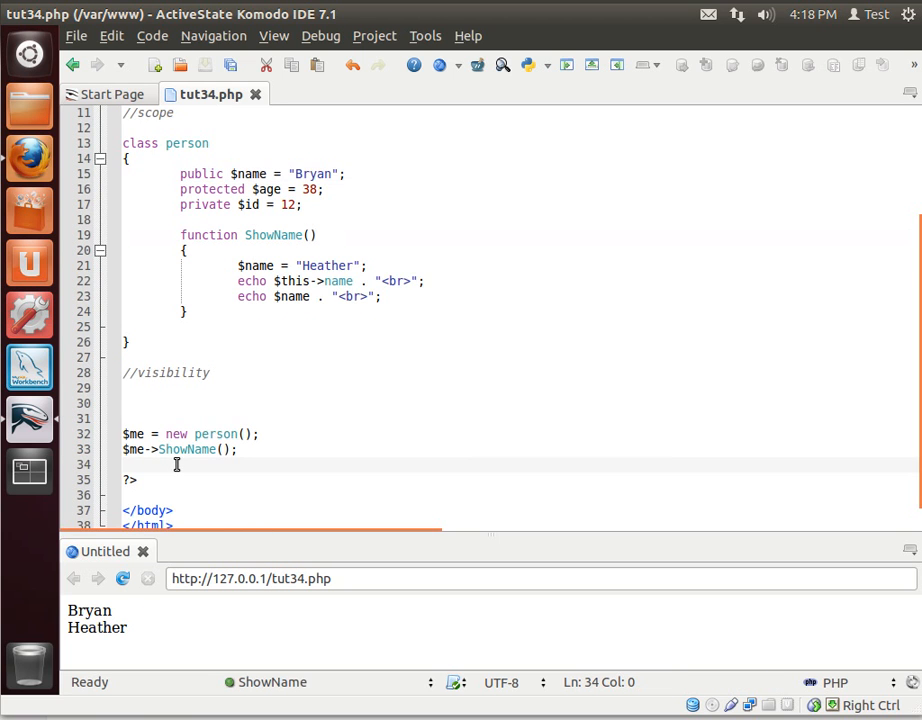
Start a $me-> line showing only name and ShowName, then highlight protected on $age.
type("$me")
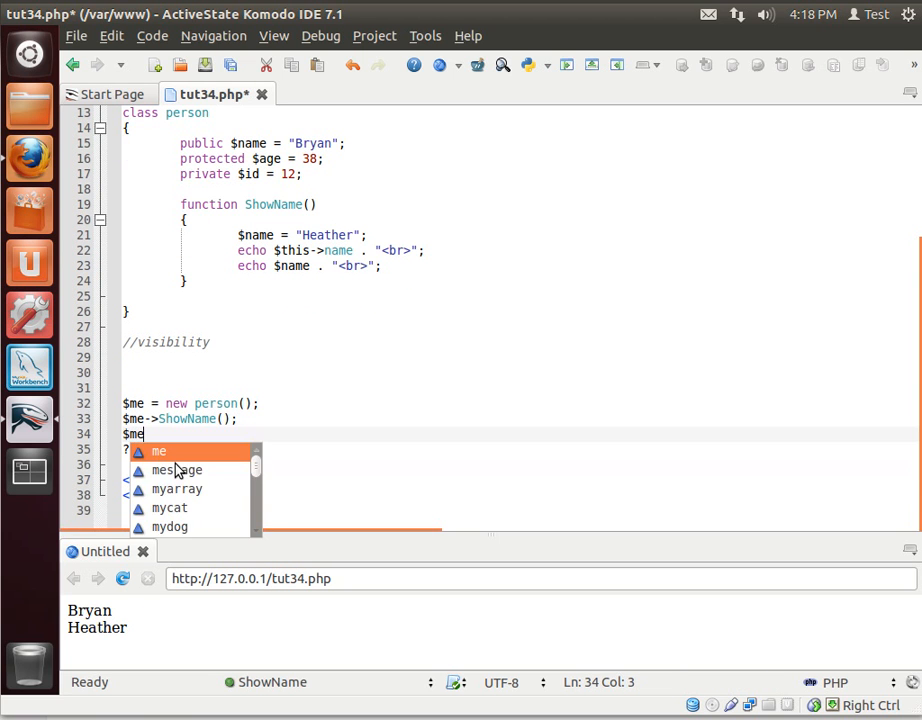
type("->")
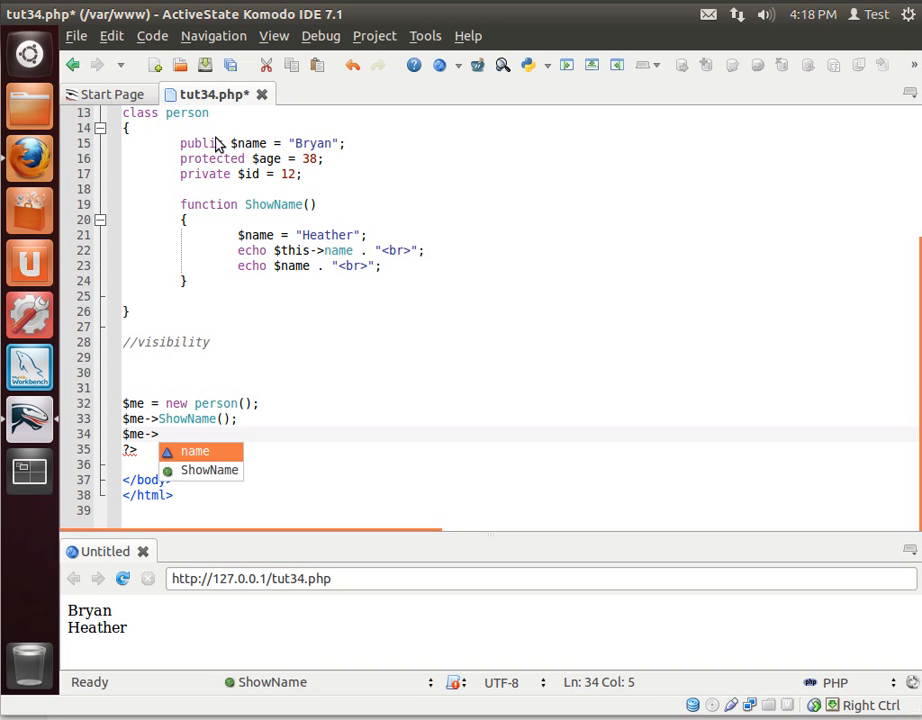
mouse_move(198, 456)
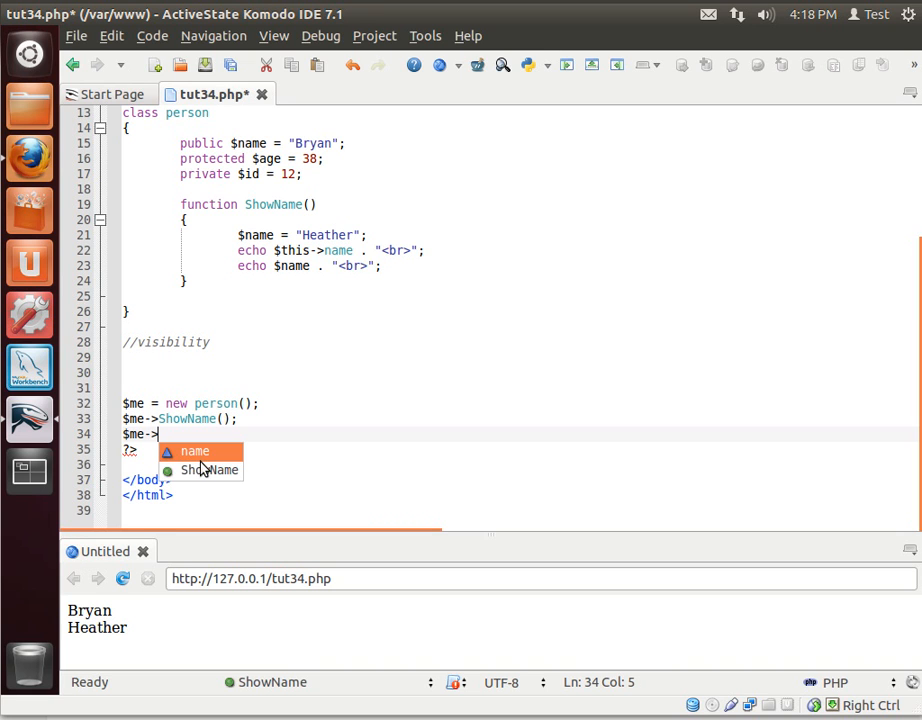
mouse_move(260, 164)
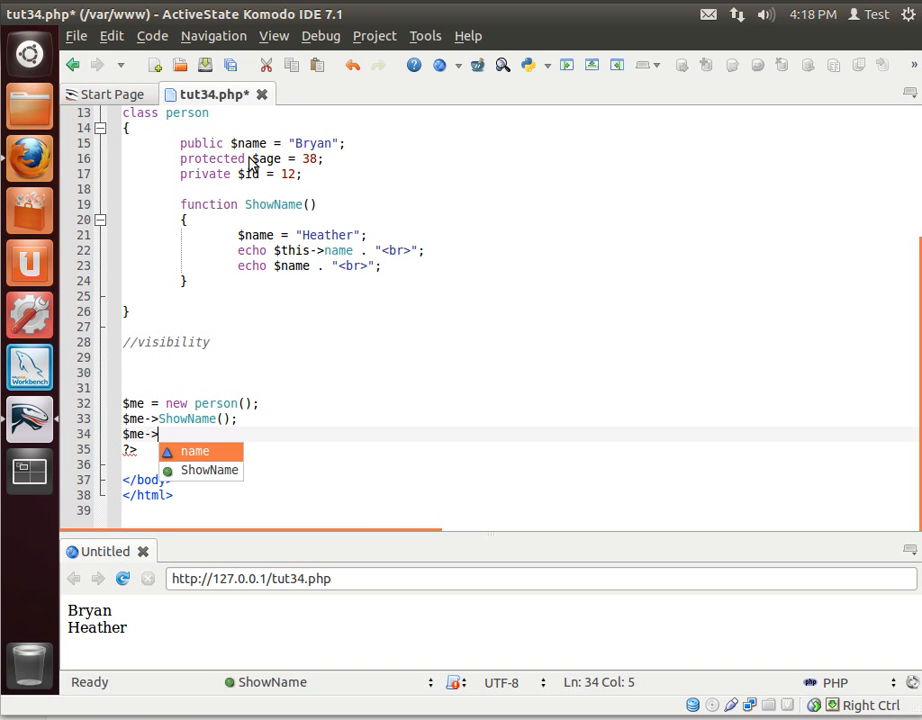
double_click(212, 160)
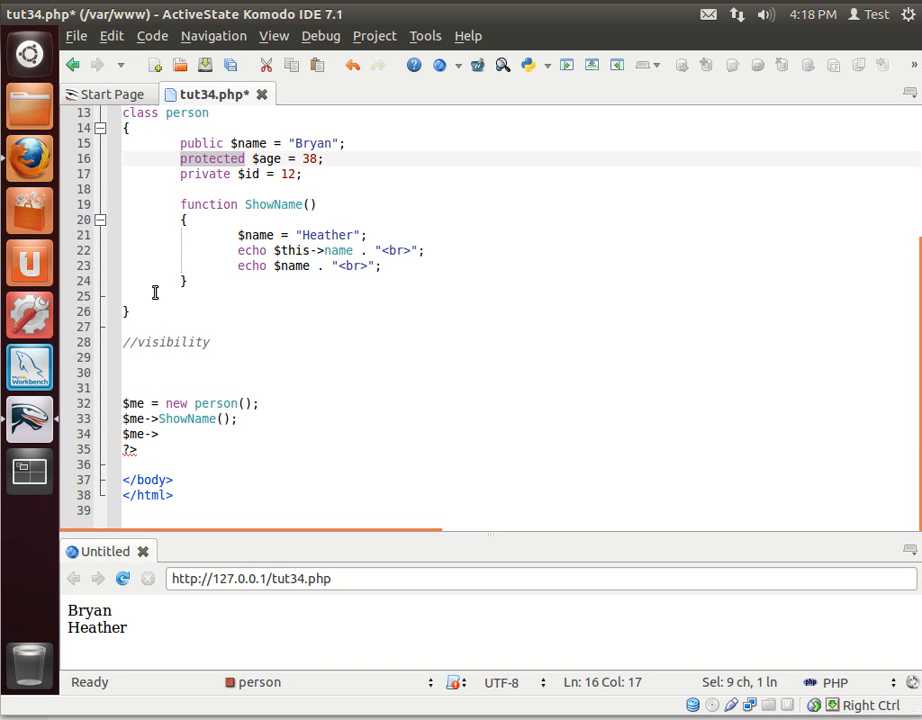
Declare class employee extends person below the person class.
type("pe")
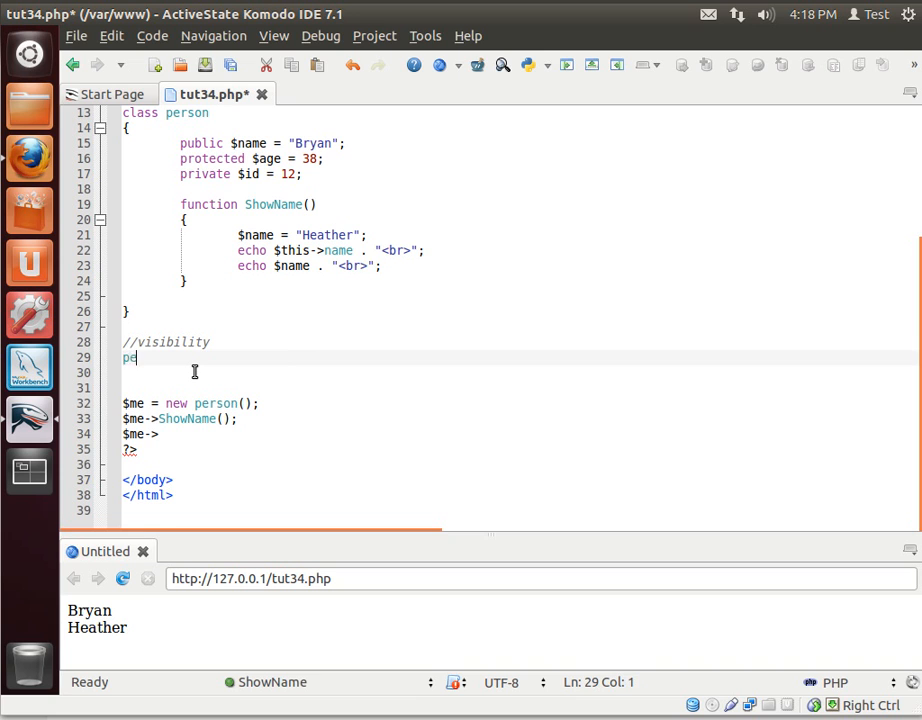
type("rson")
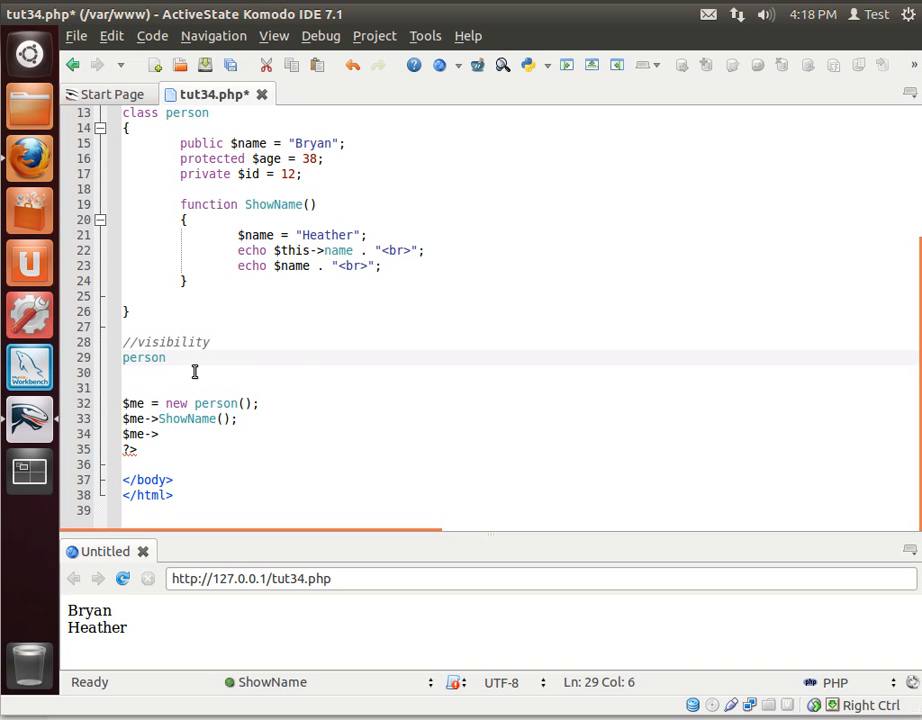
type("cla")
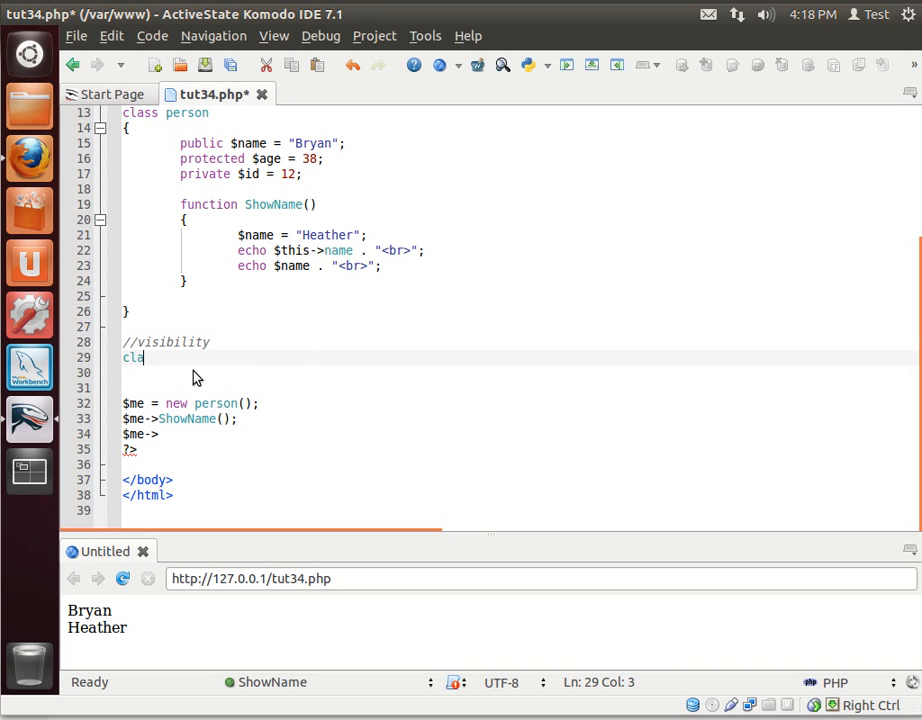
type("ss person extends")
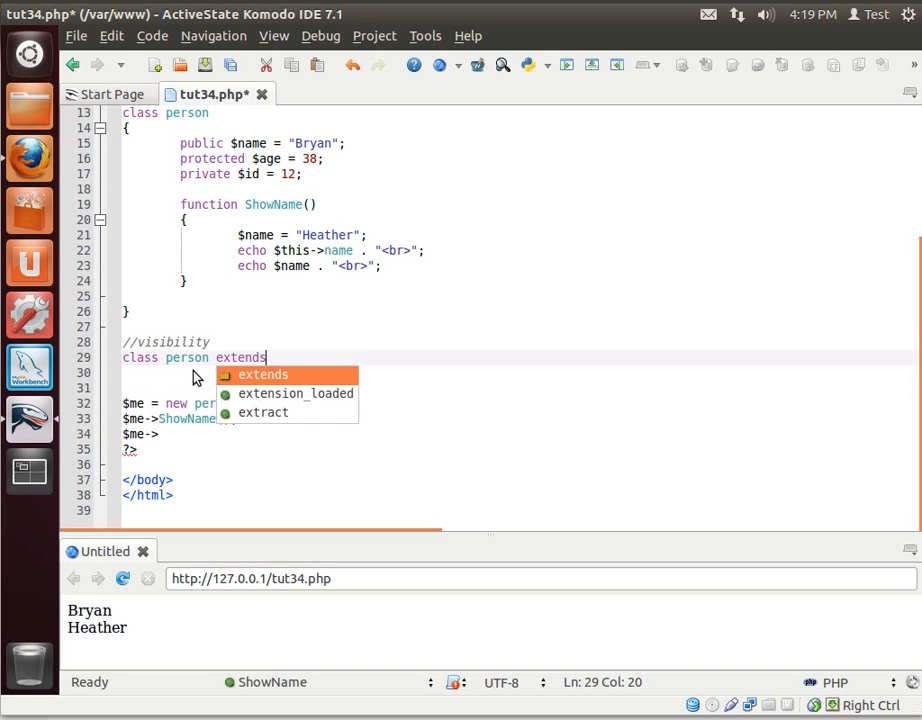
key("Escape")
type("employee")
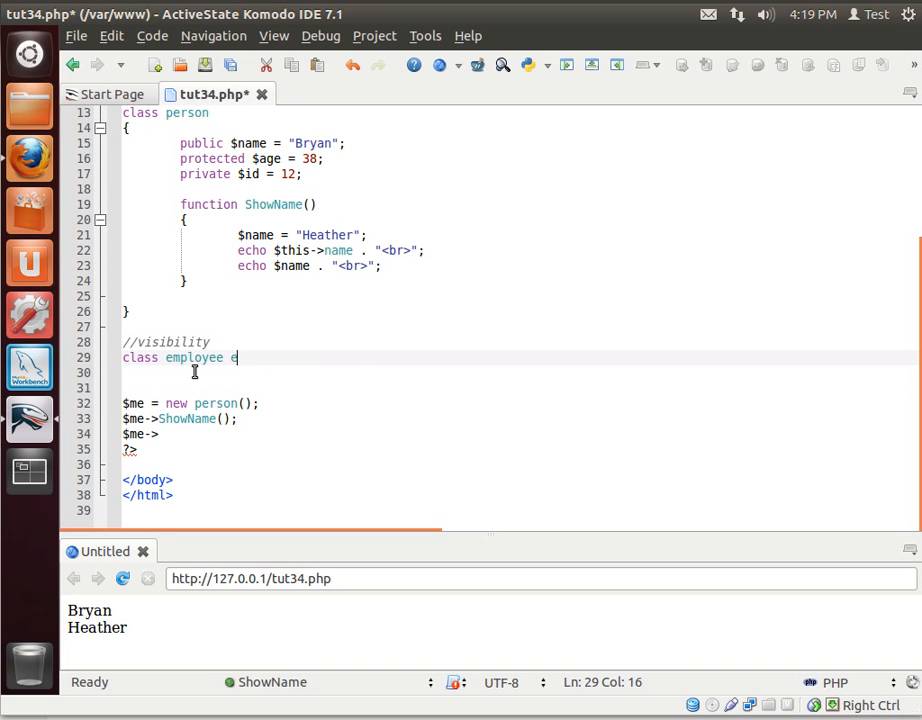
type("xtends person")
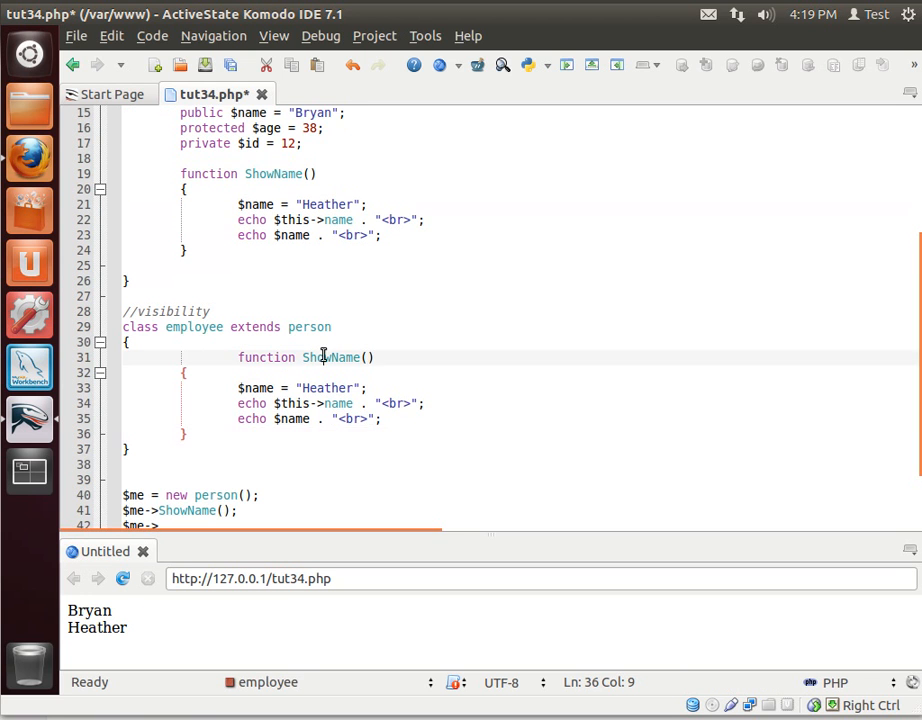
Rename the pasted function to Test and trim it to the echo $name line.
type("Test")
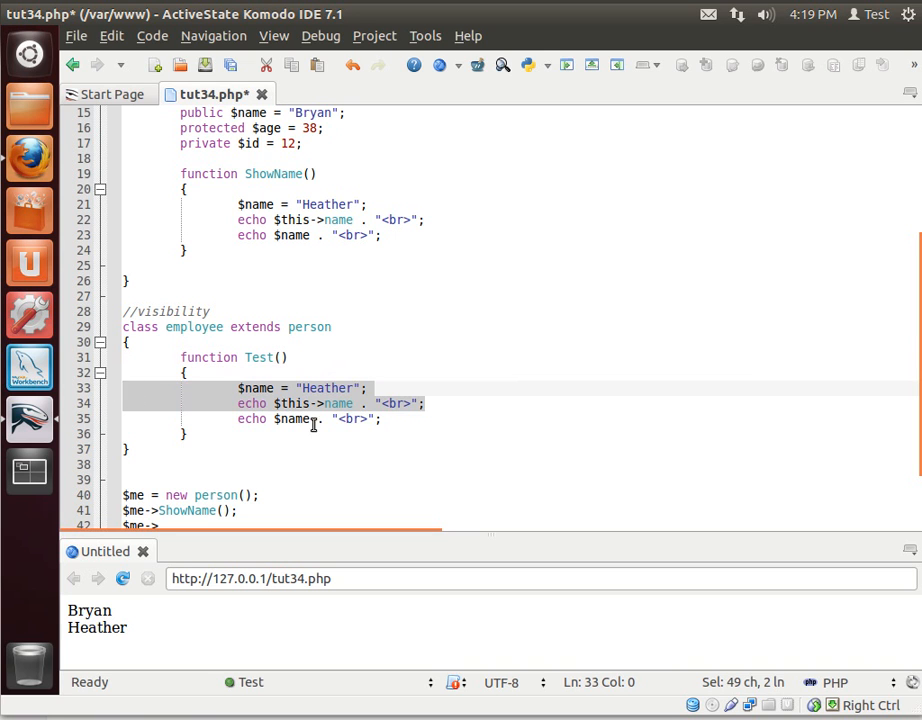
key("Delete")
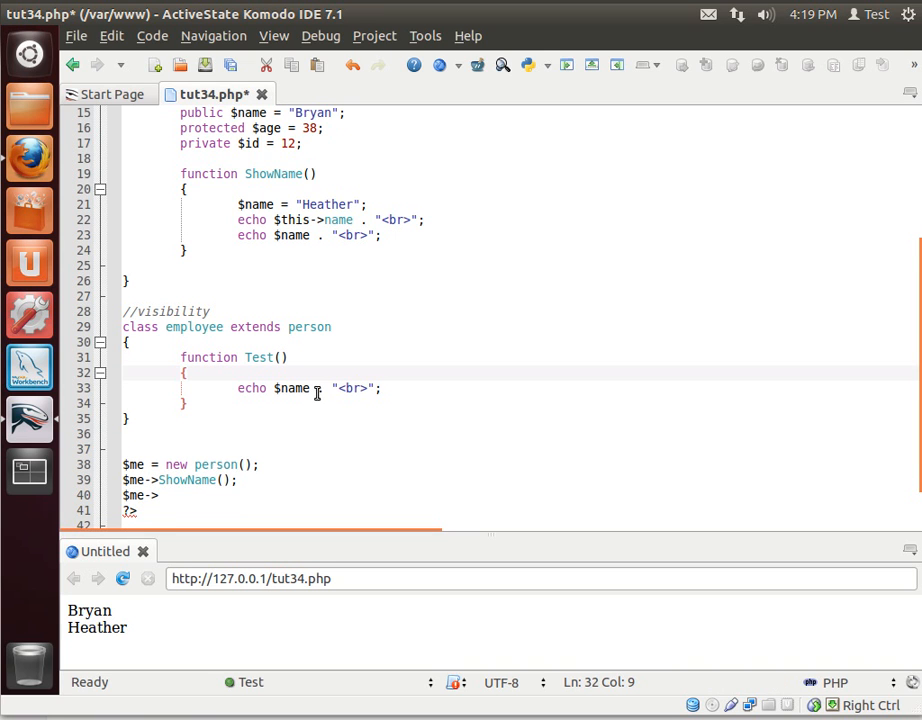
double_click(292, 388)
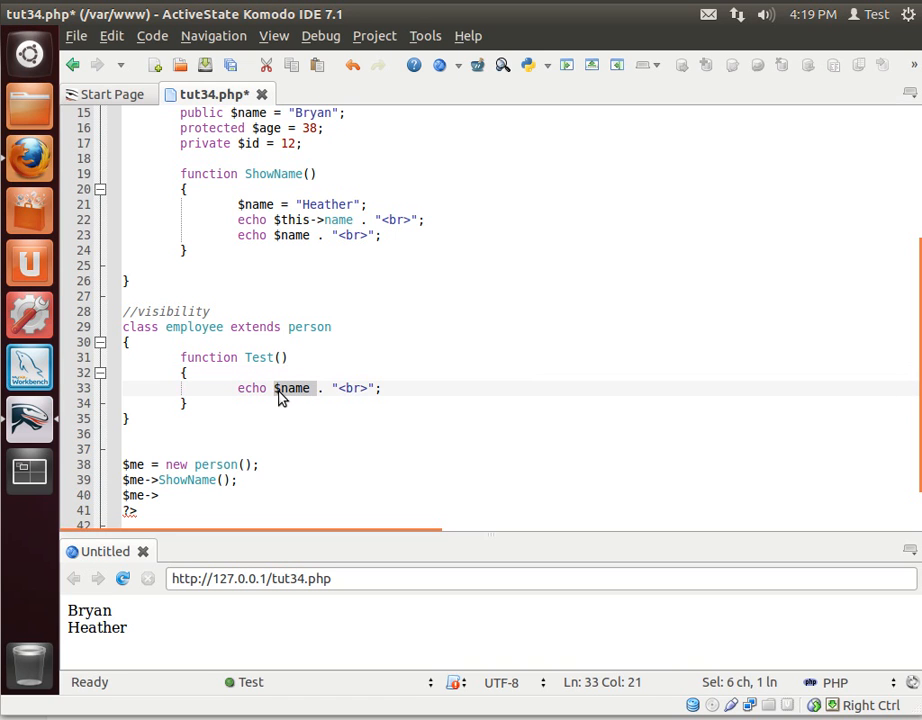
Replace $name with $this-> so completion offers age but not the private id.
type("this->")
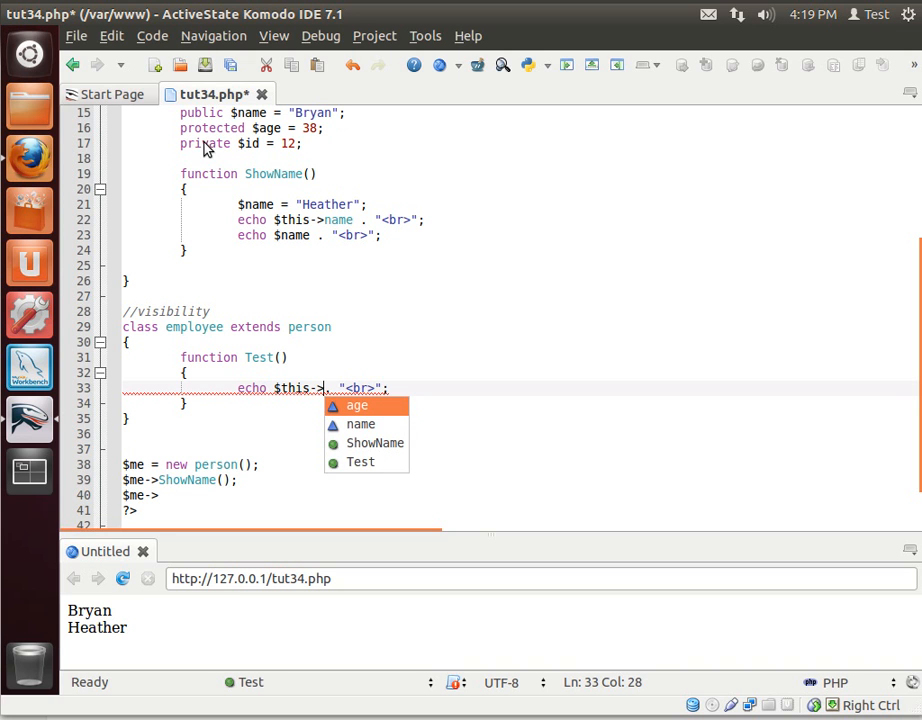
mouse_move(226, 152)
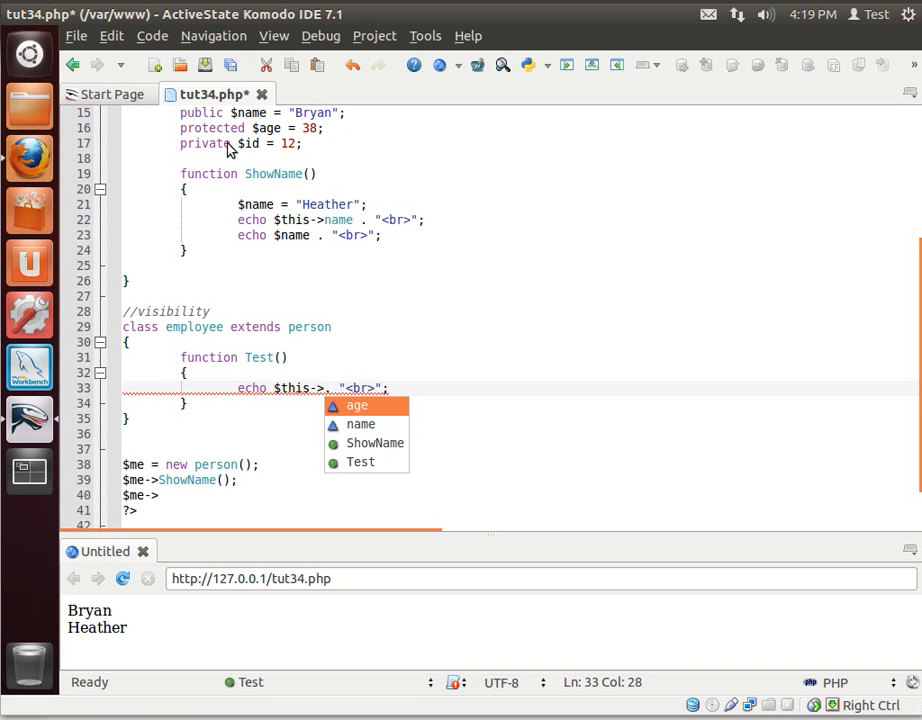
mouse_move(284, 188)
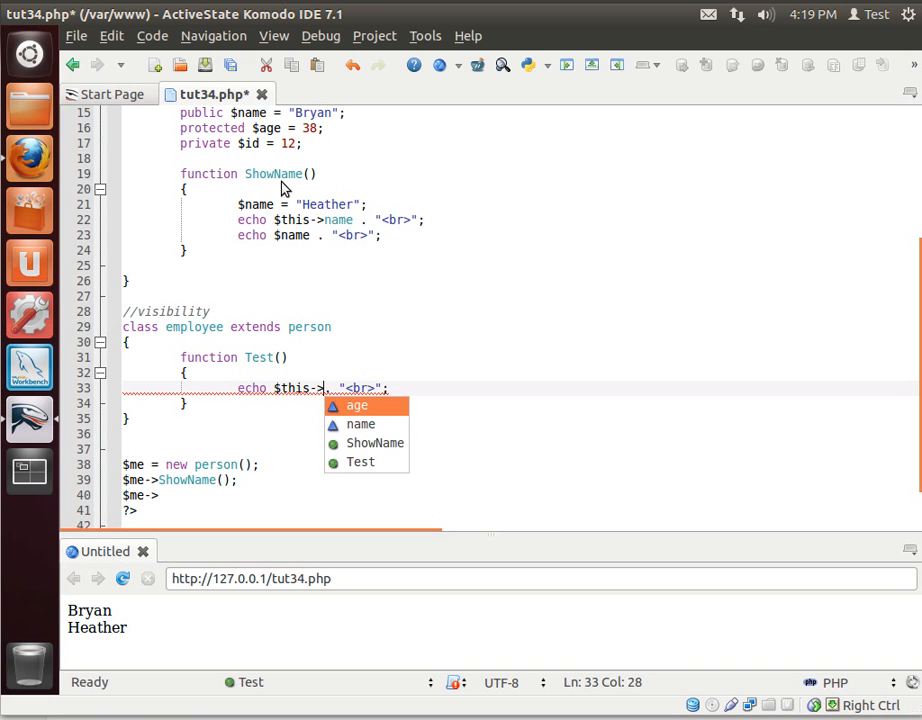
mouse_move(190, 396)
type("age ")
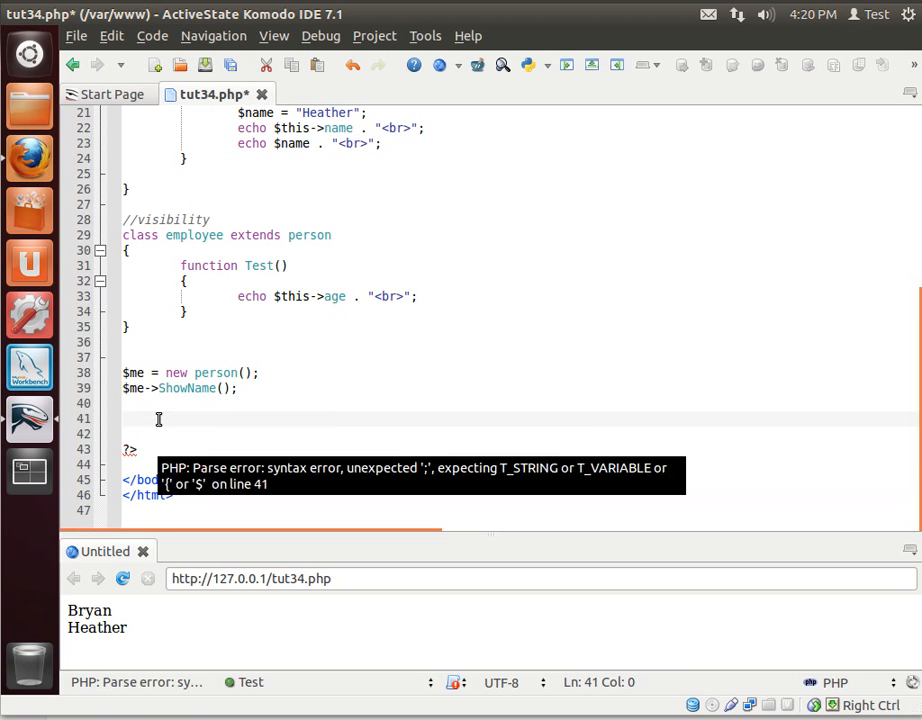
Write the line $myemp = new employee(); creating an employee object.
type("$")
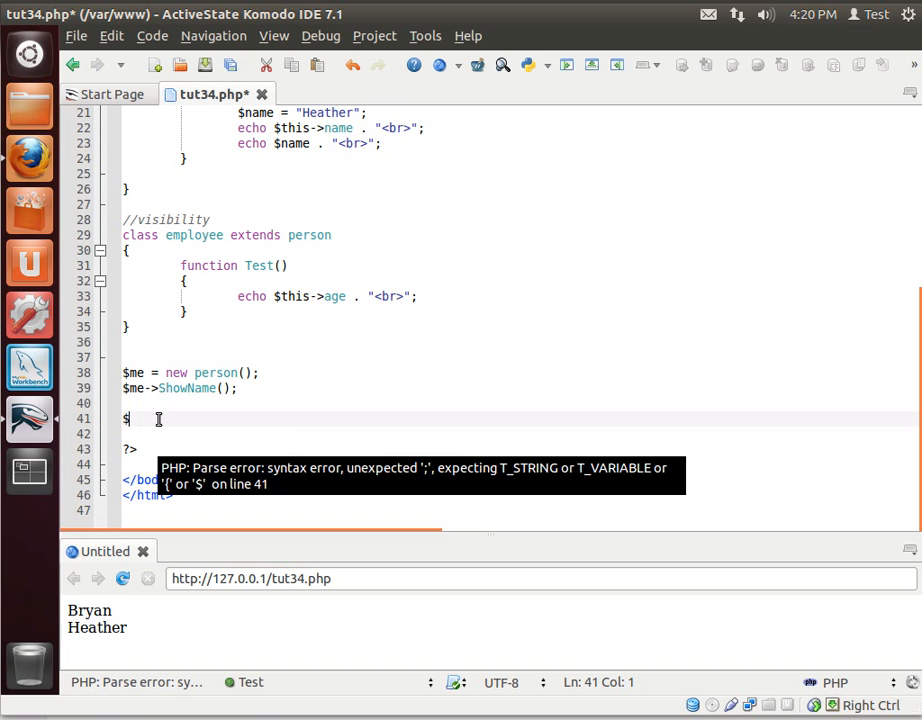
type("my")
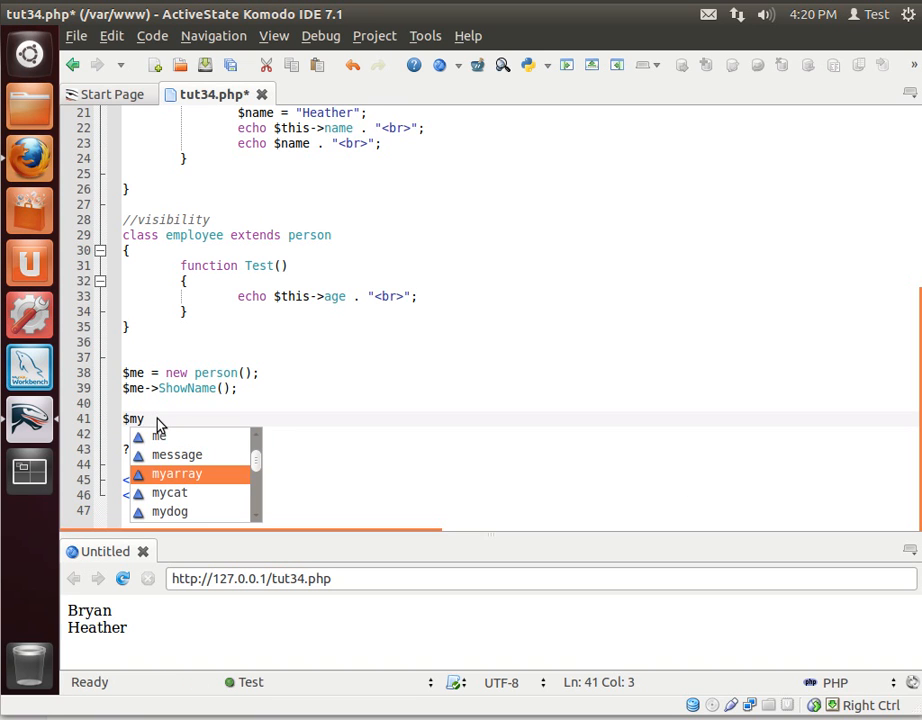
type("emolo")
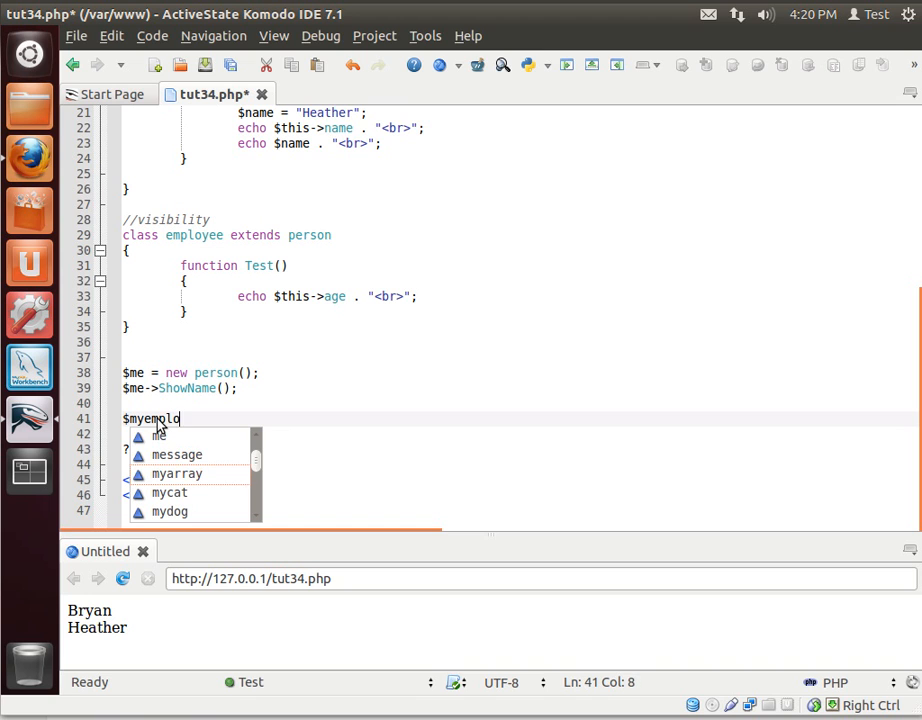
key("BackSpace")
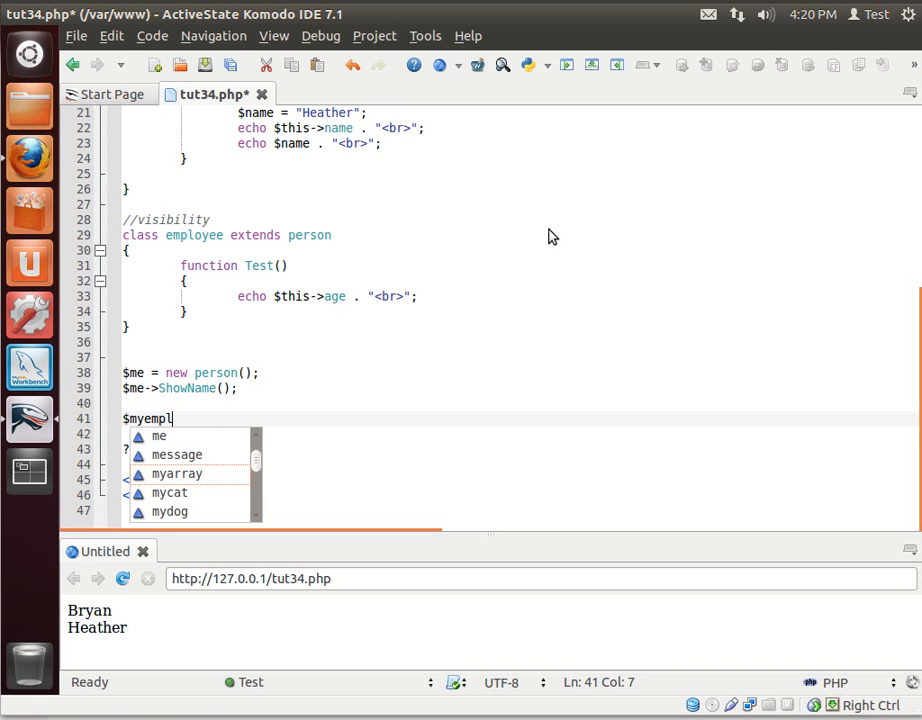
type("= new")
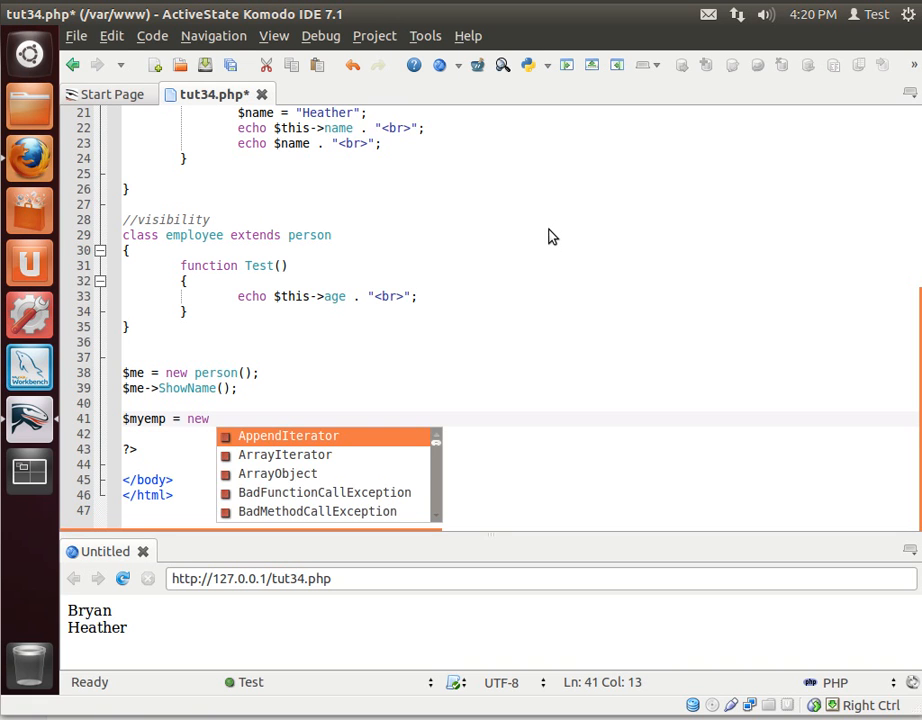
type("employee")
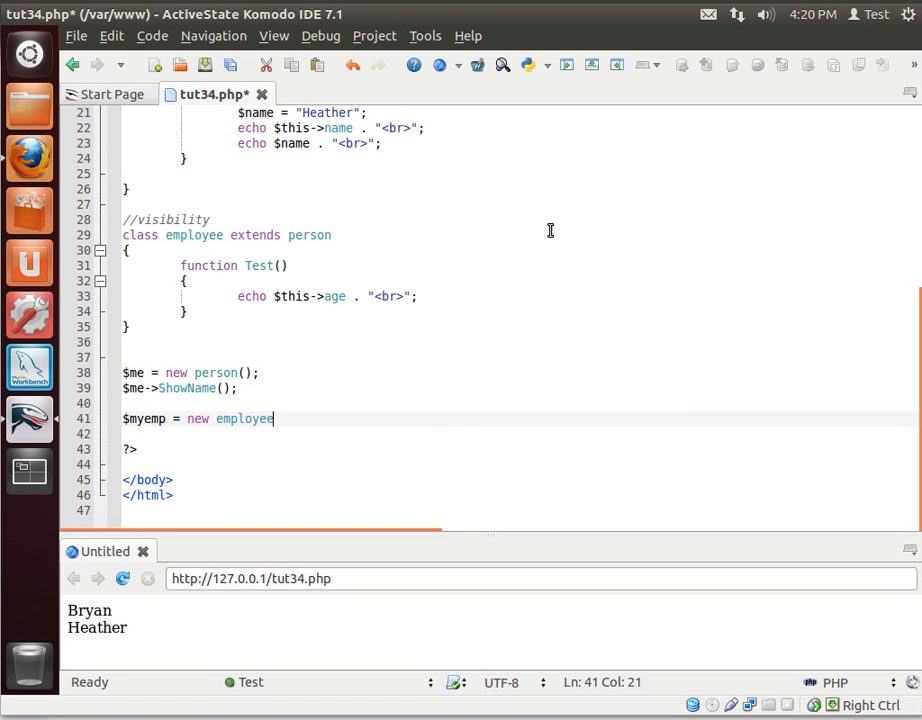
type("();")
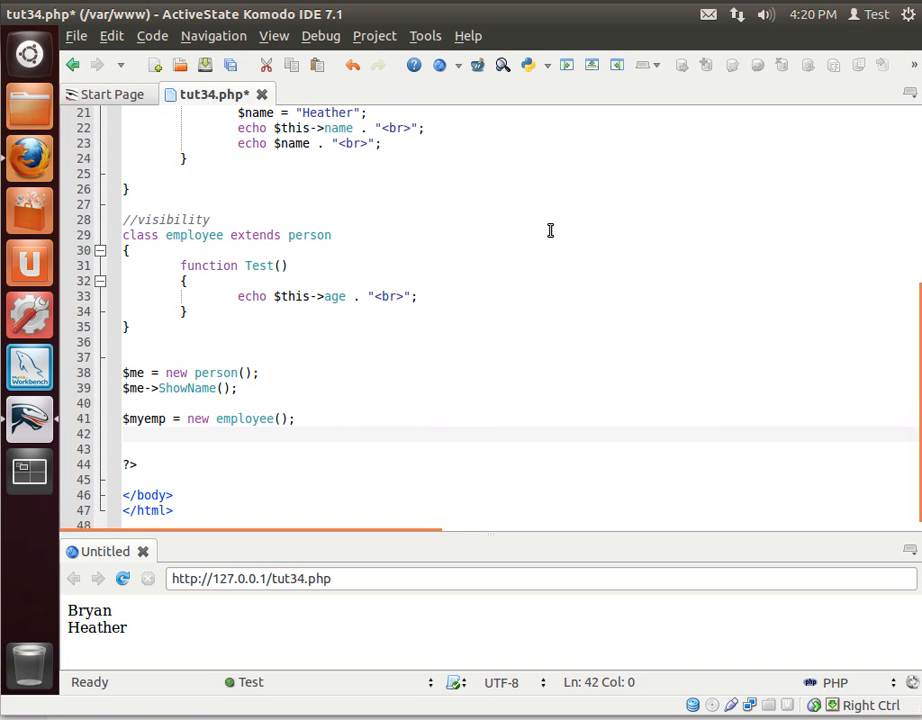
Begin a member access $myemp-> on the new employee object.
type("$myemp")
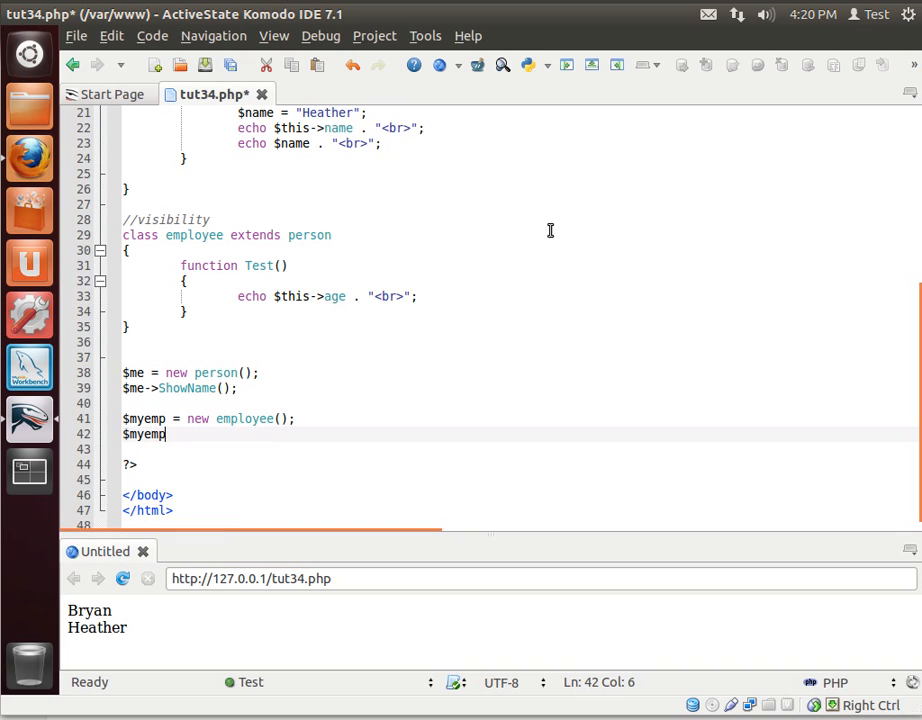
type("->")
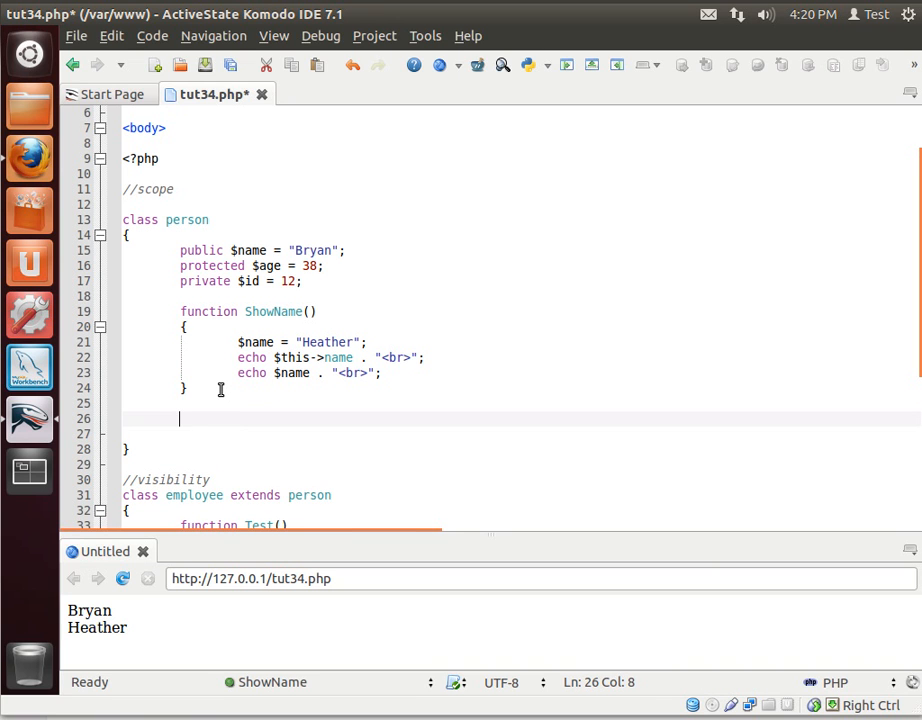
Add an empty protected function internalonly() { } to the person class.
type("protected")
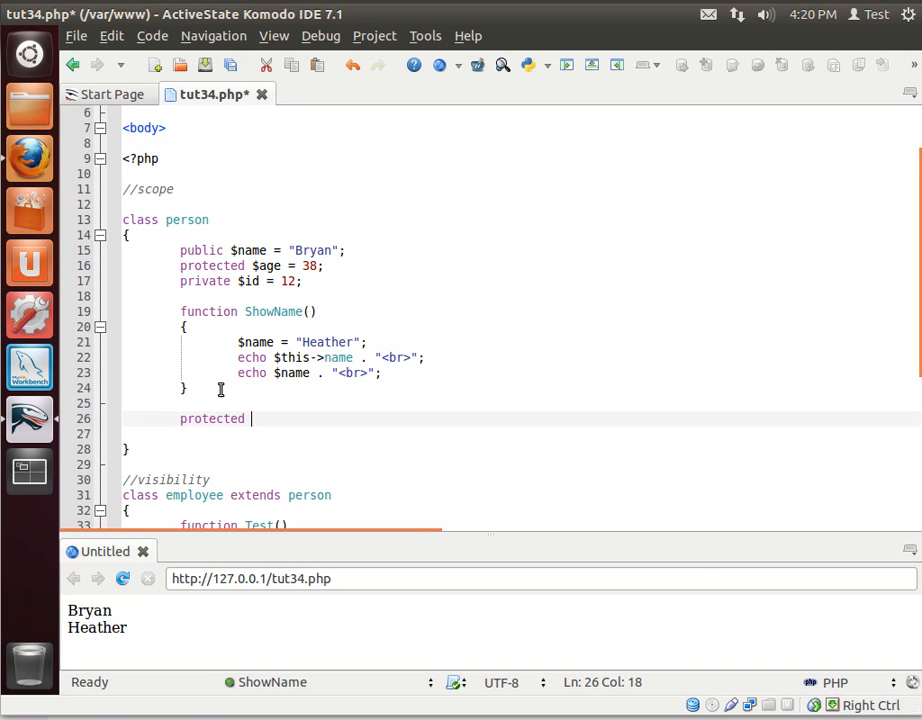
type("int")
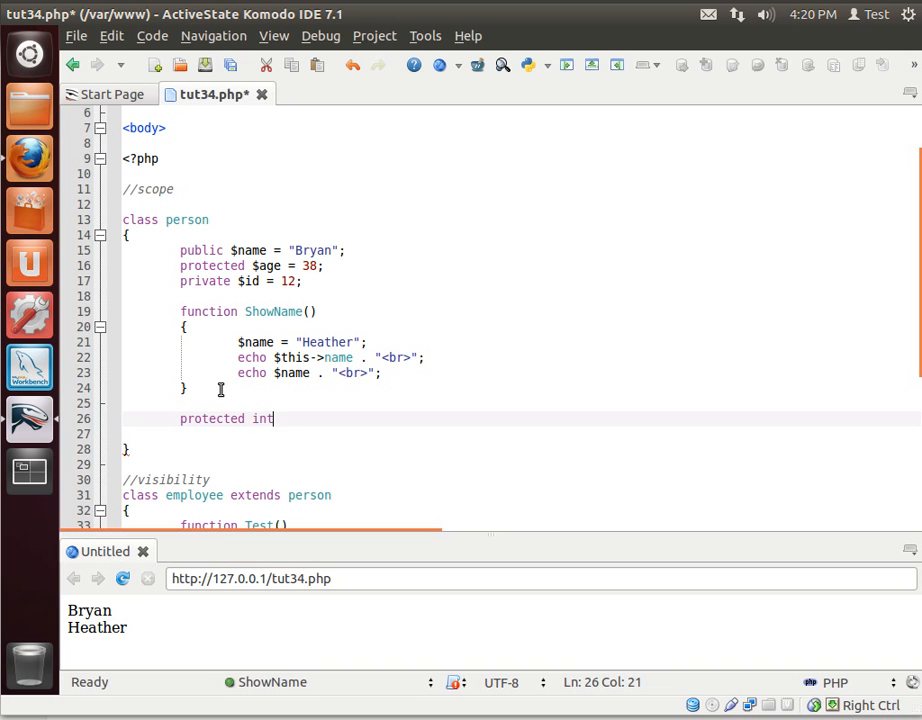
type("ernalonly")
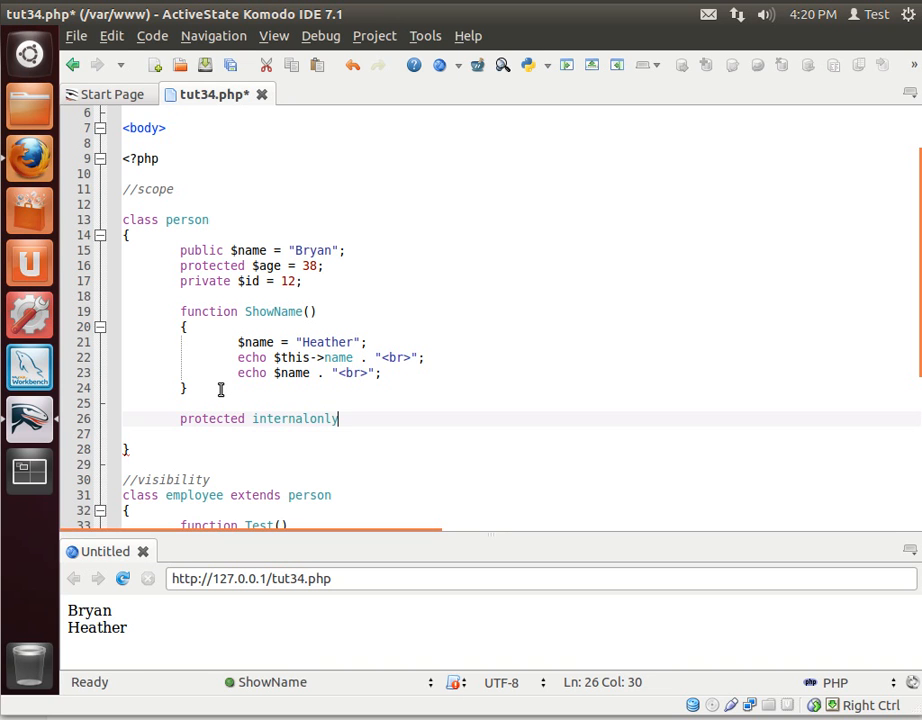
type("(){")
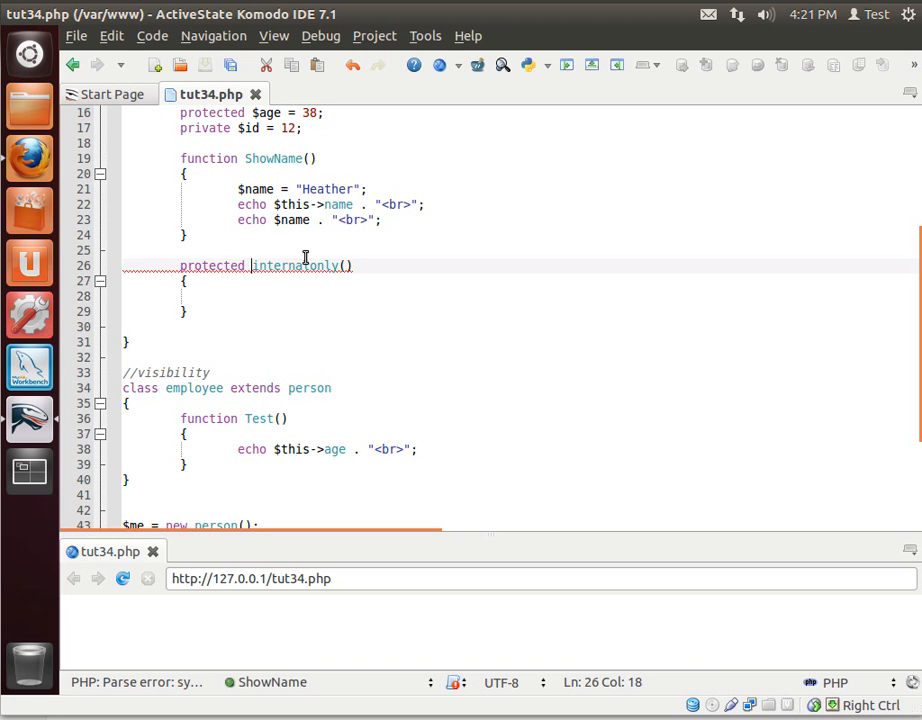
type("function")
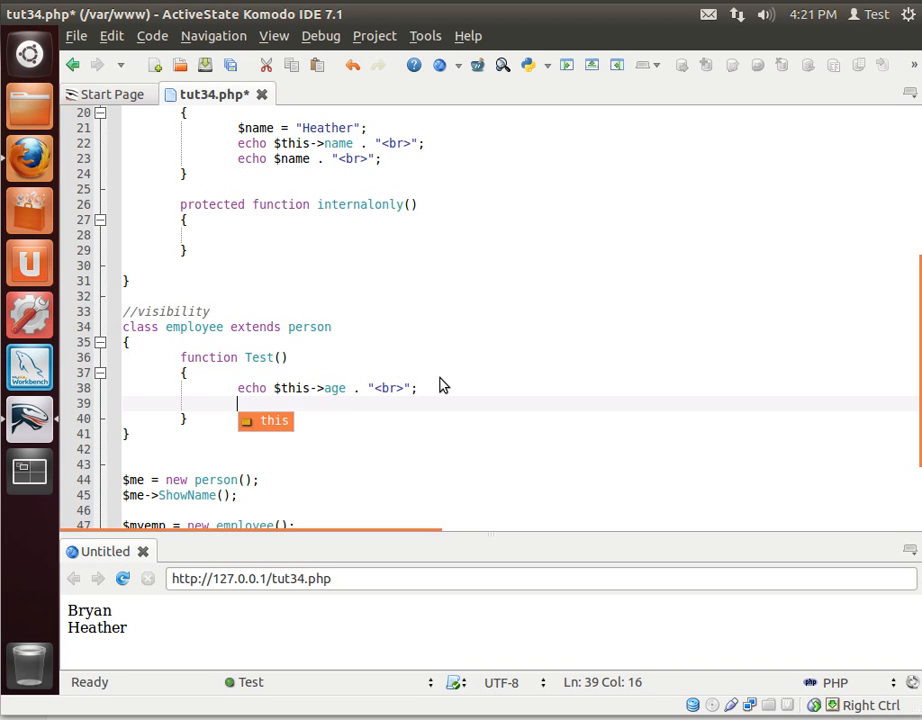
Write $this-> inside Test to see protected members offered within the class.
type("$this")
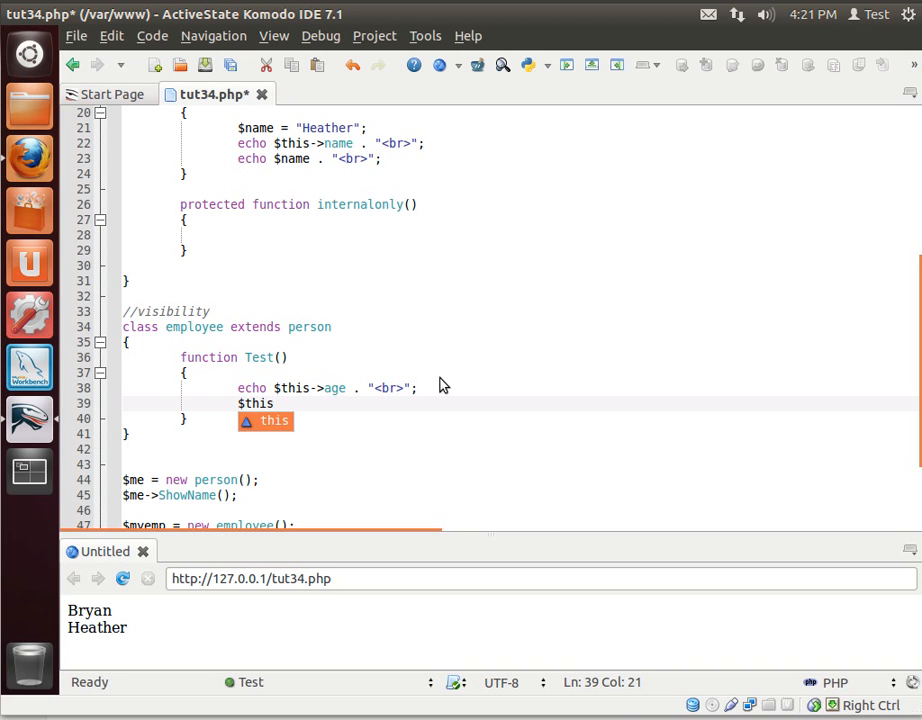
type("->")
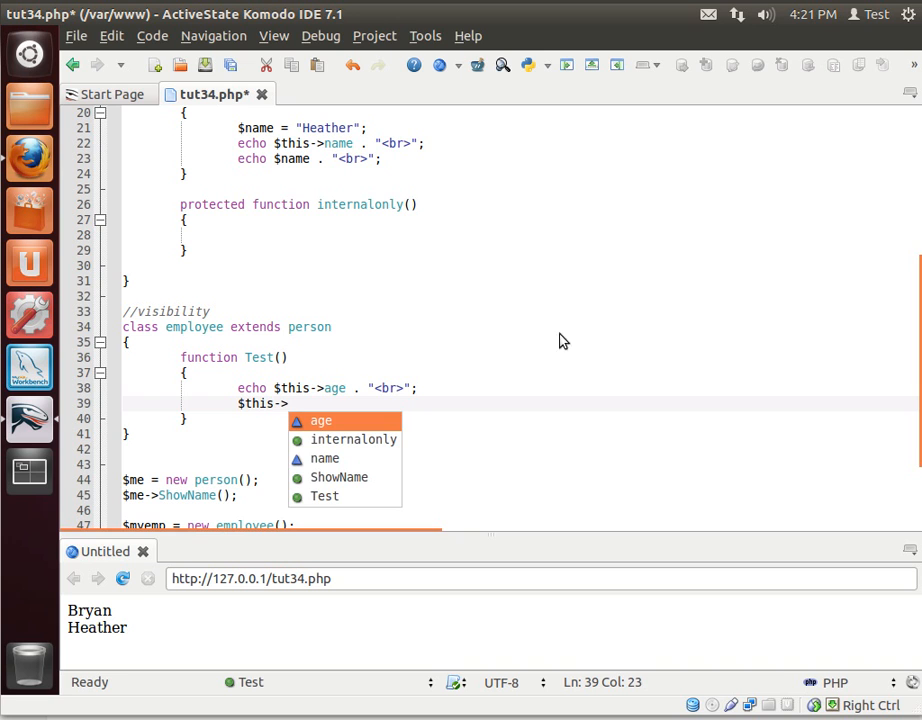
mouse_move(354, 440)
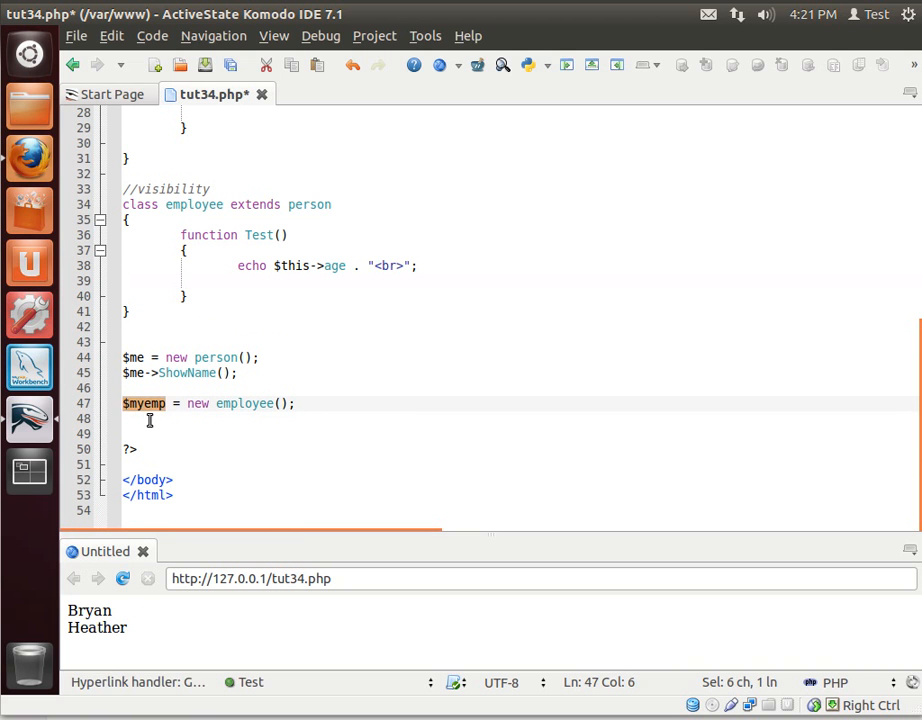
Write $myemp-> outside the class to see only public members name, ShowName, Test offered.
type("$myemp->")
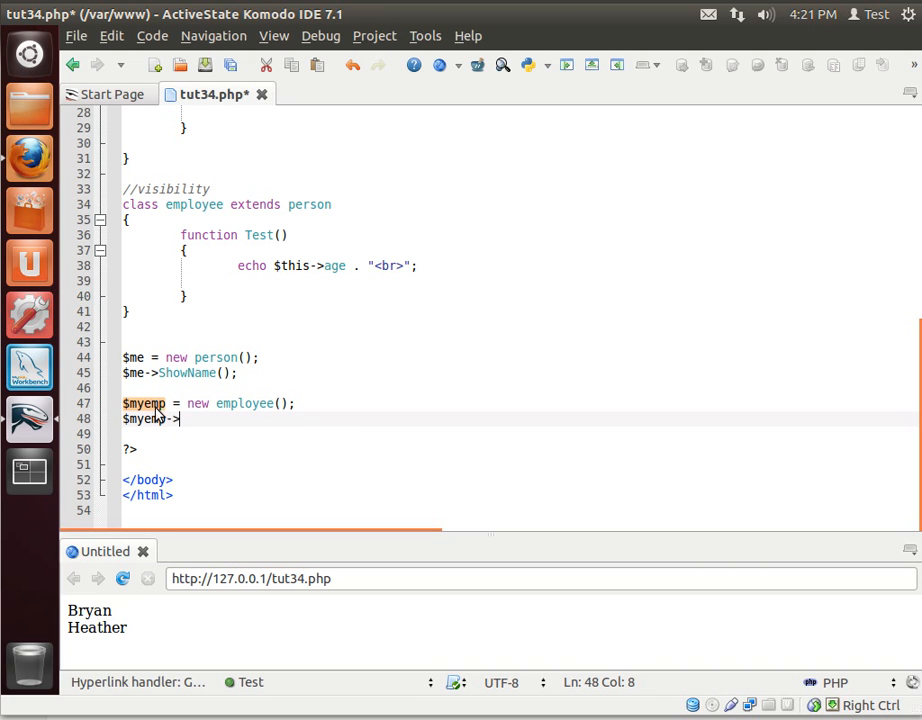
type("->")
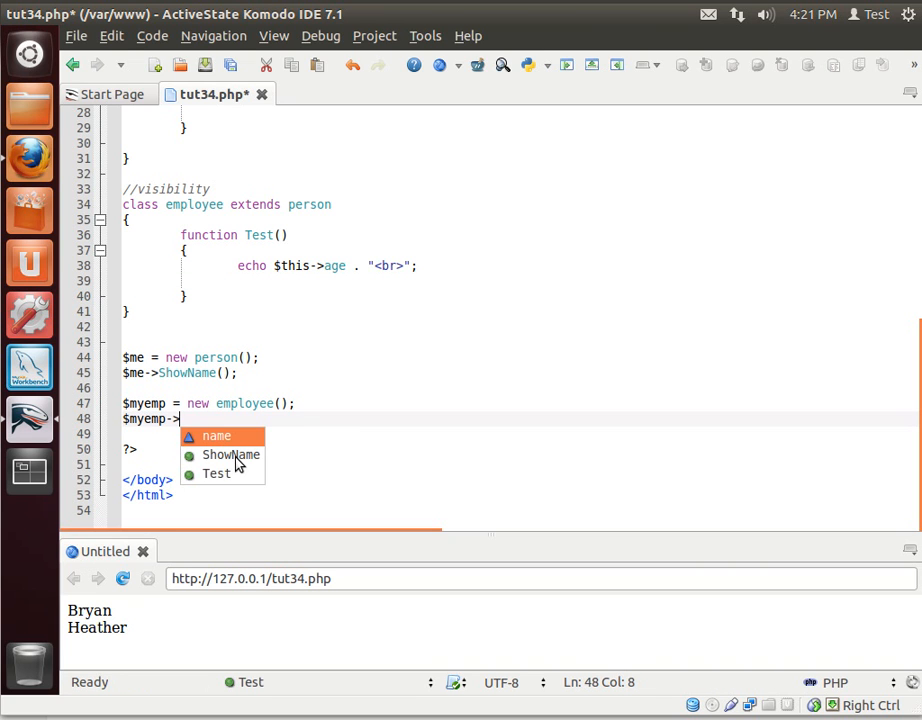